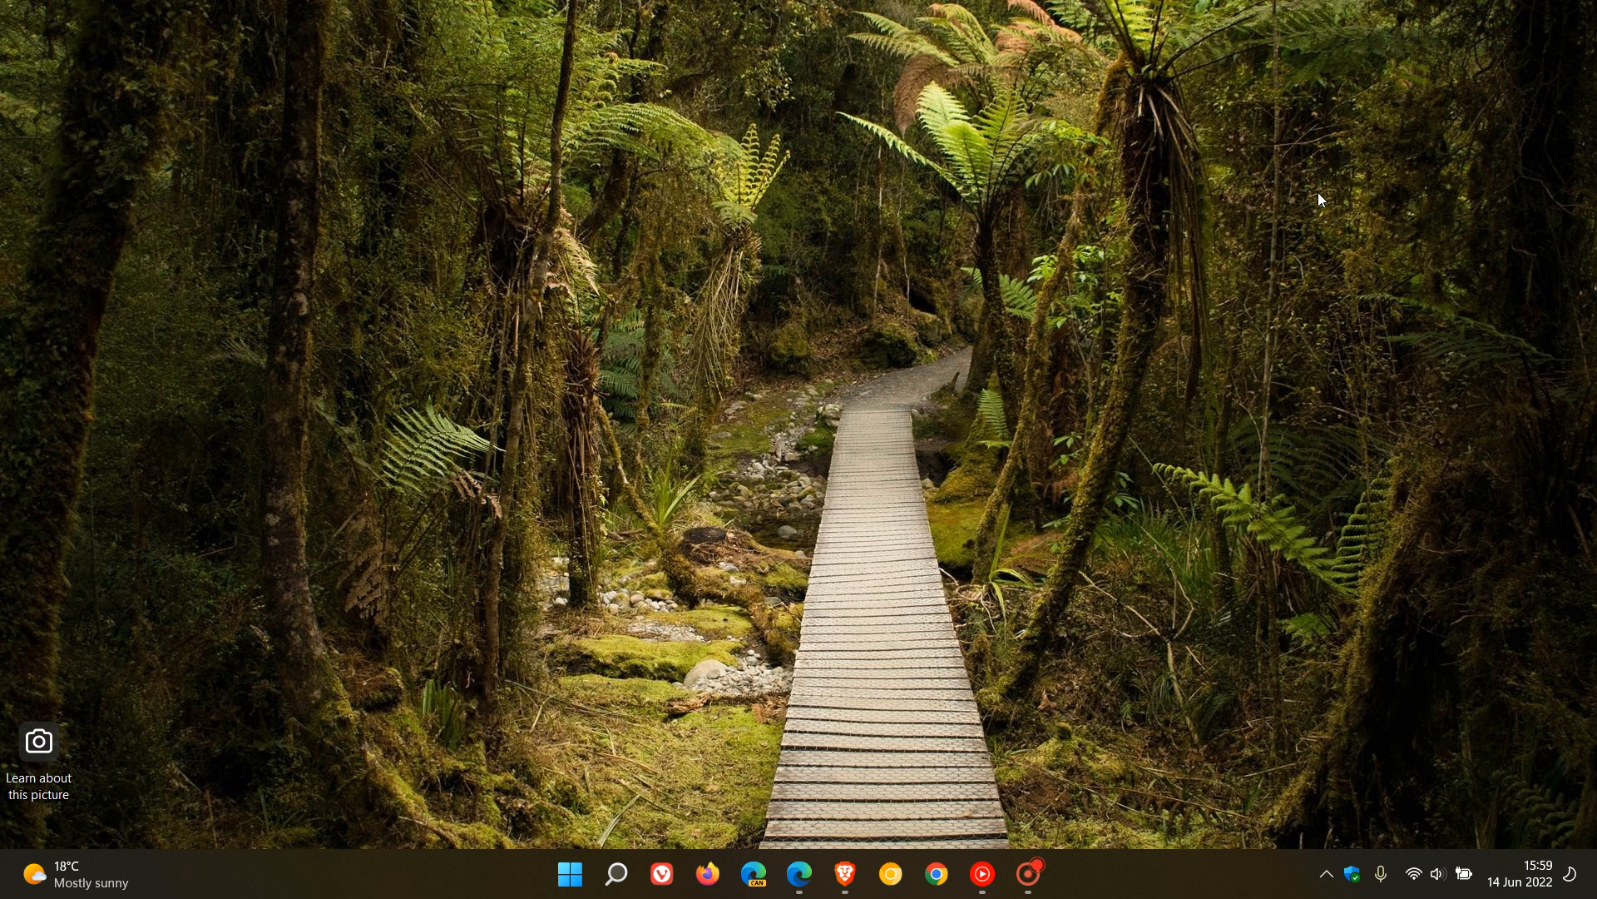
pyautogui.moveTo(1285, 271)
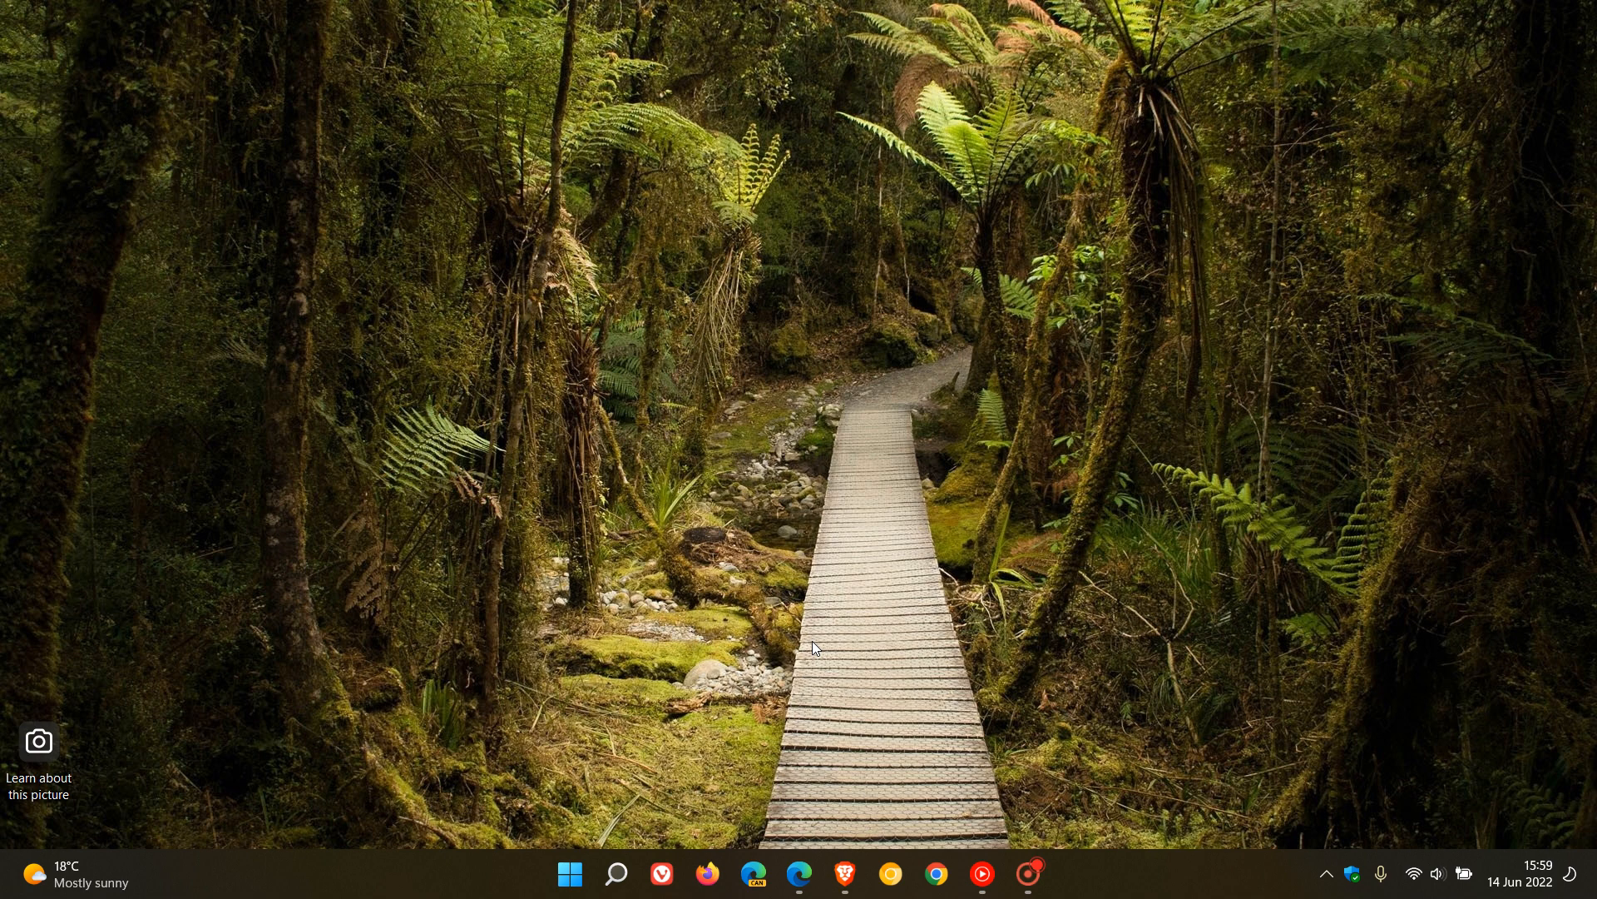
# Bring up Edge and scroll the IE11 retirement FAQ to the General information platform list
pyautogui.click(799, 875)
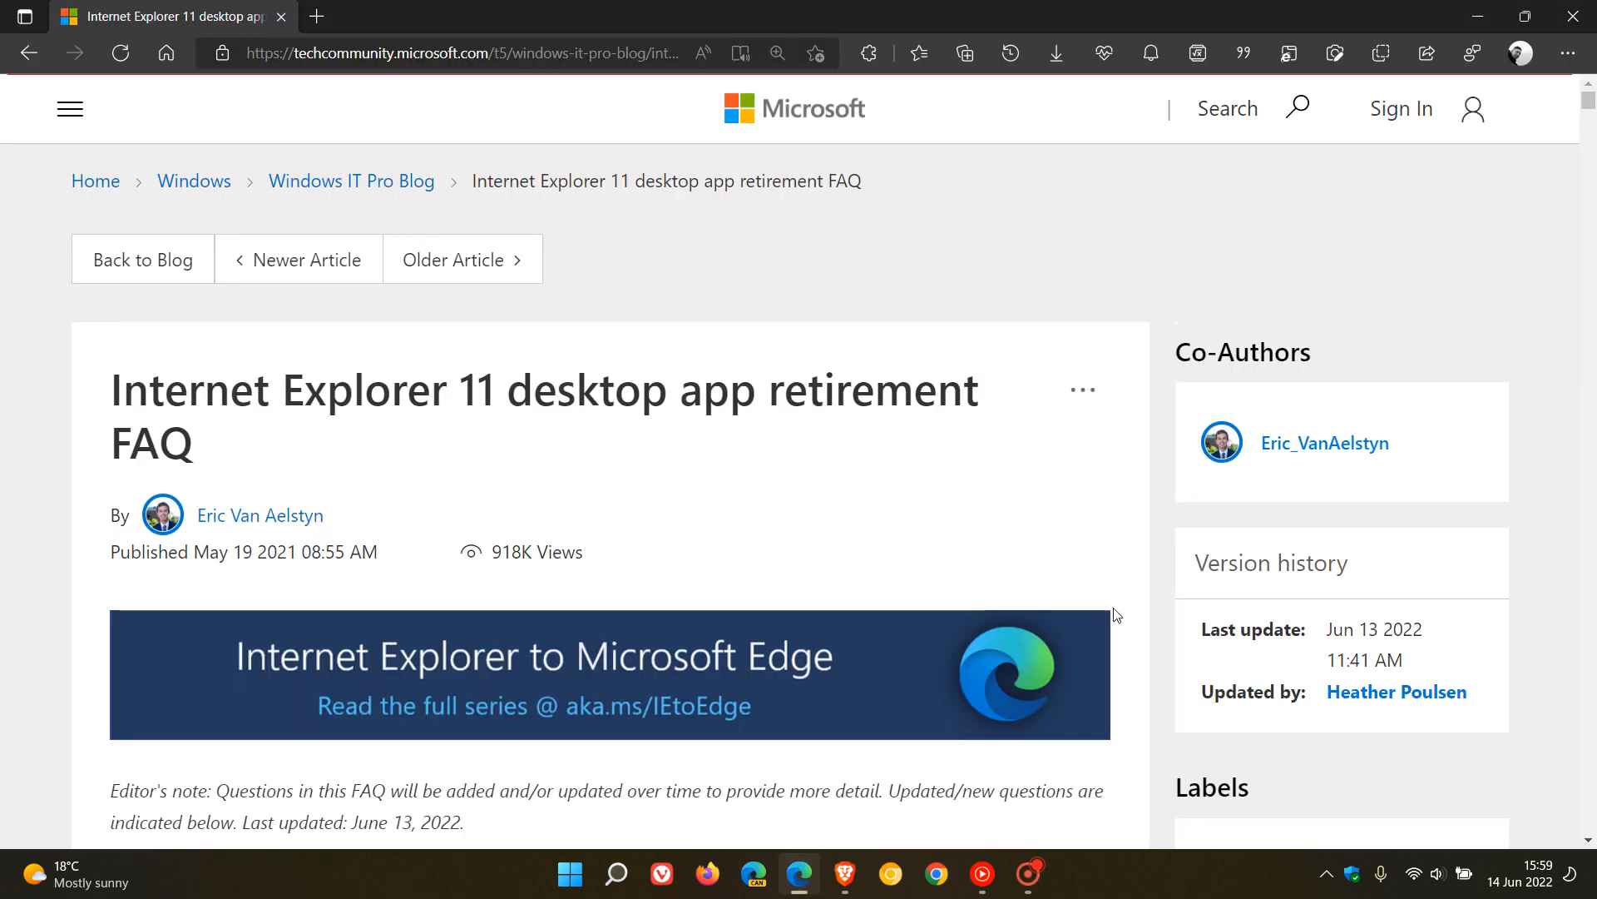
pyautogui.scroll(-3)
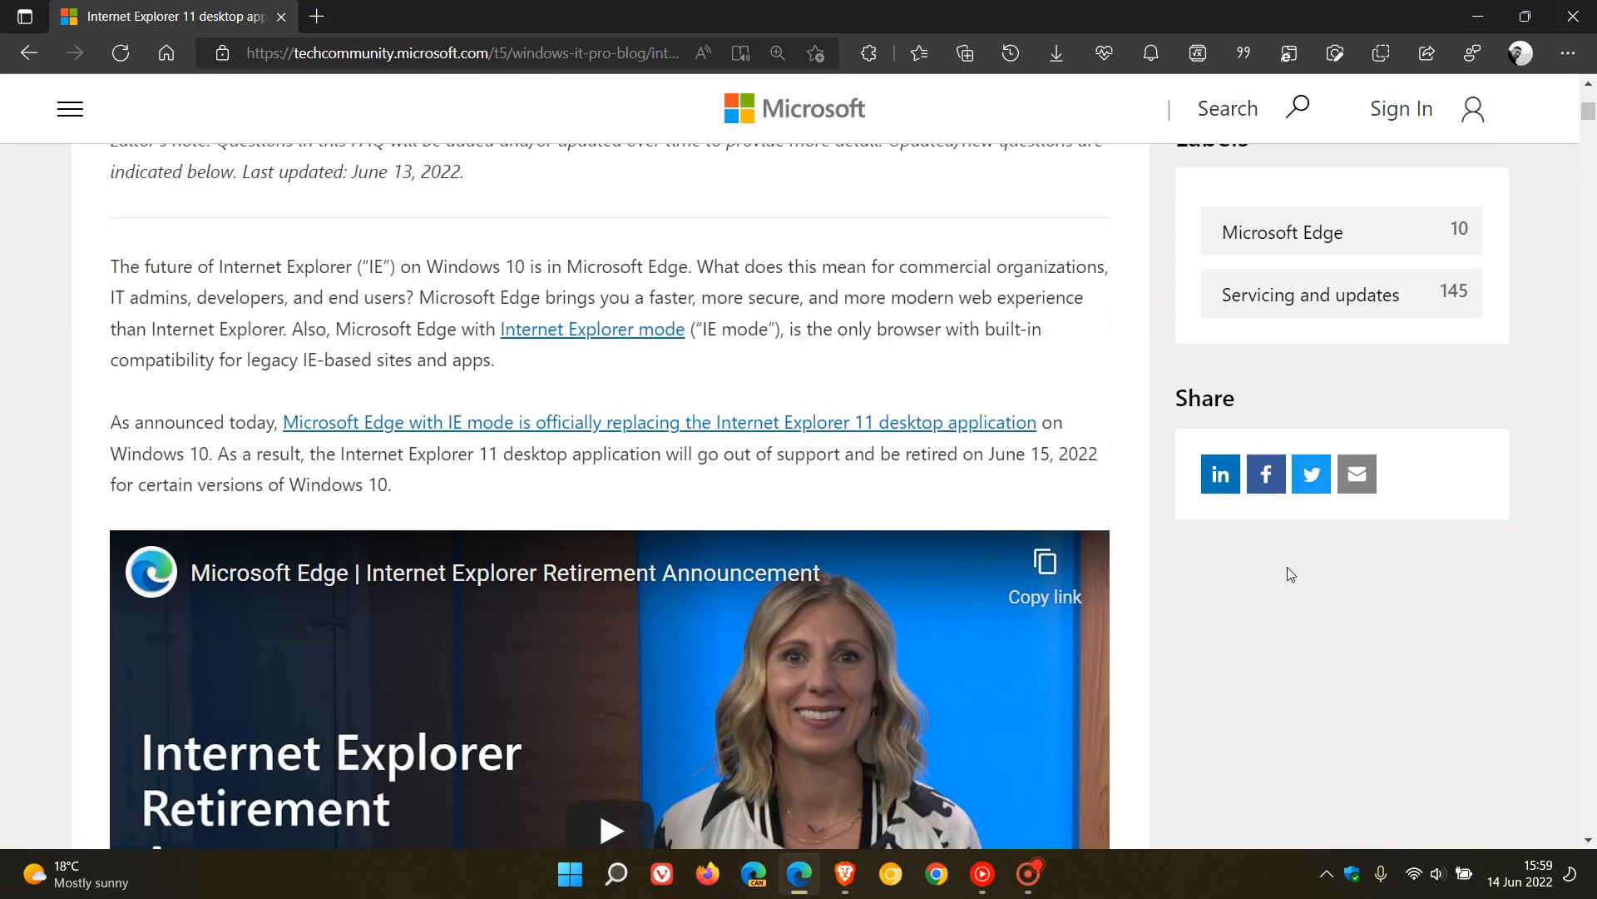
pyautogui.scroll(-3)
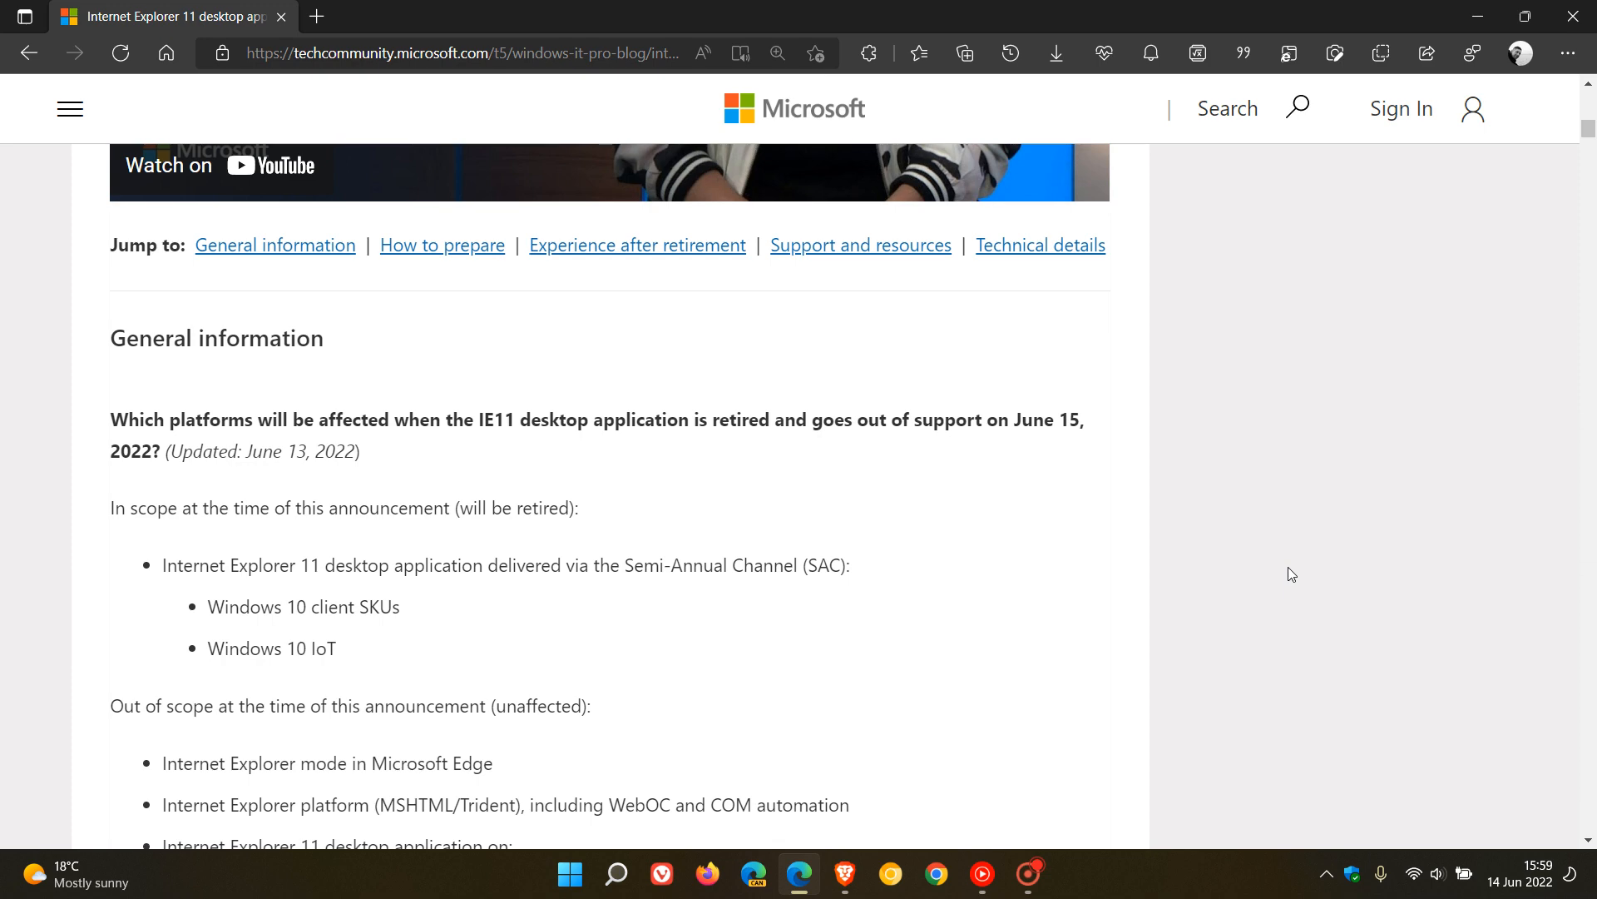
pyautogui.scroll(-3)
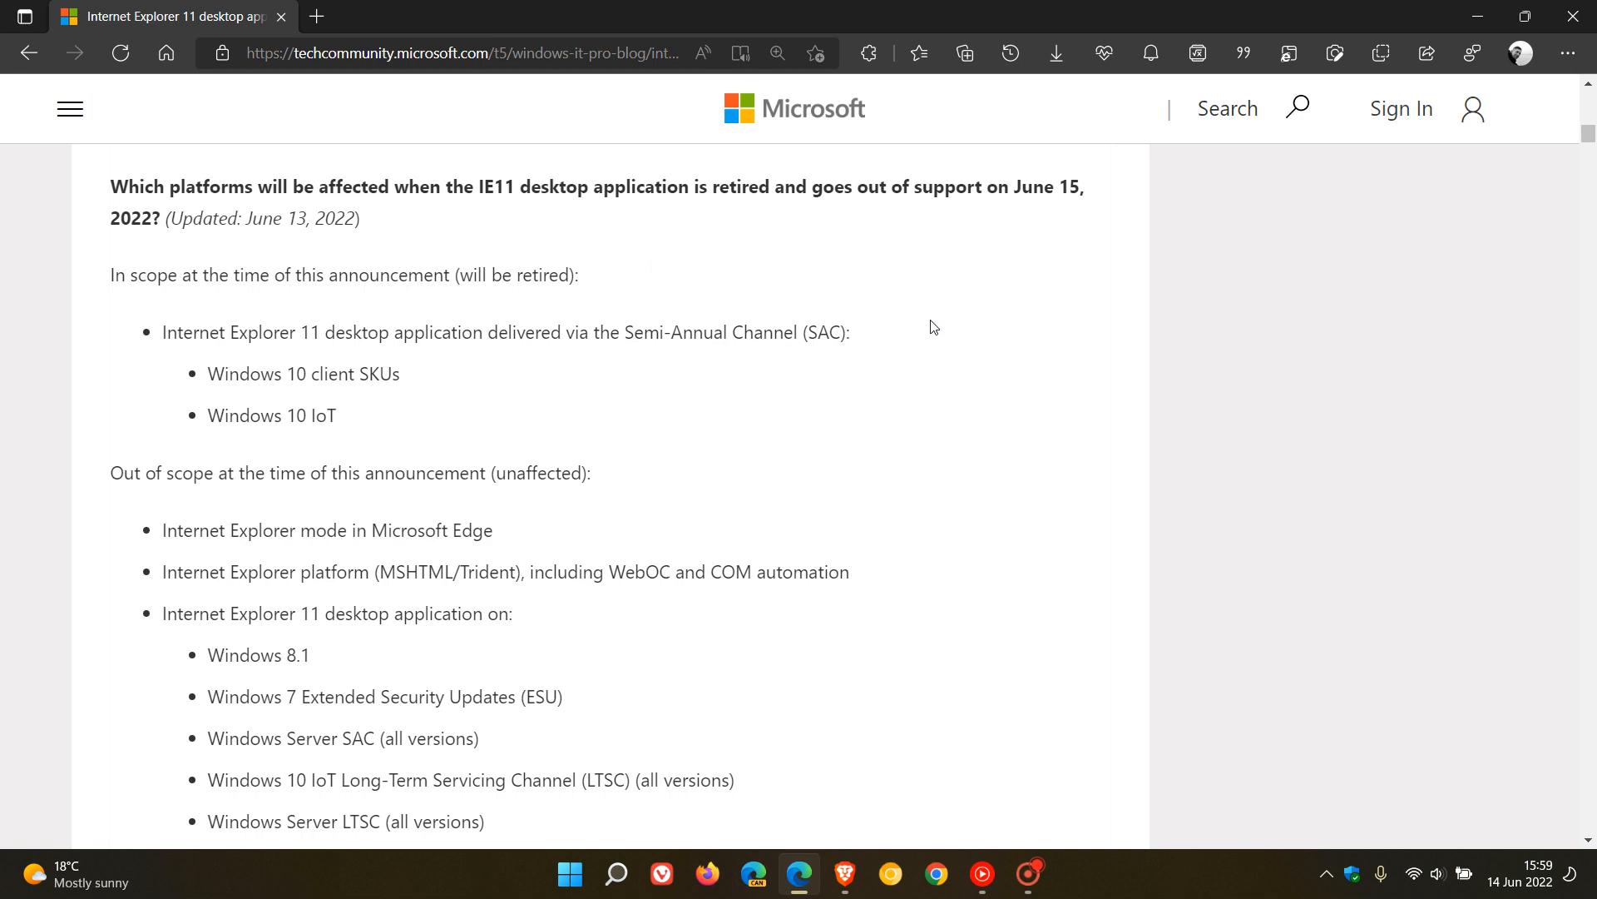
pyautogui.moveTo(1009, 324)
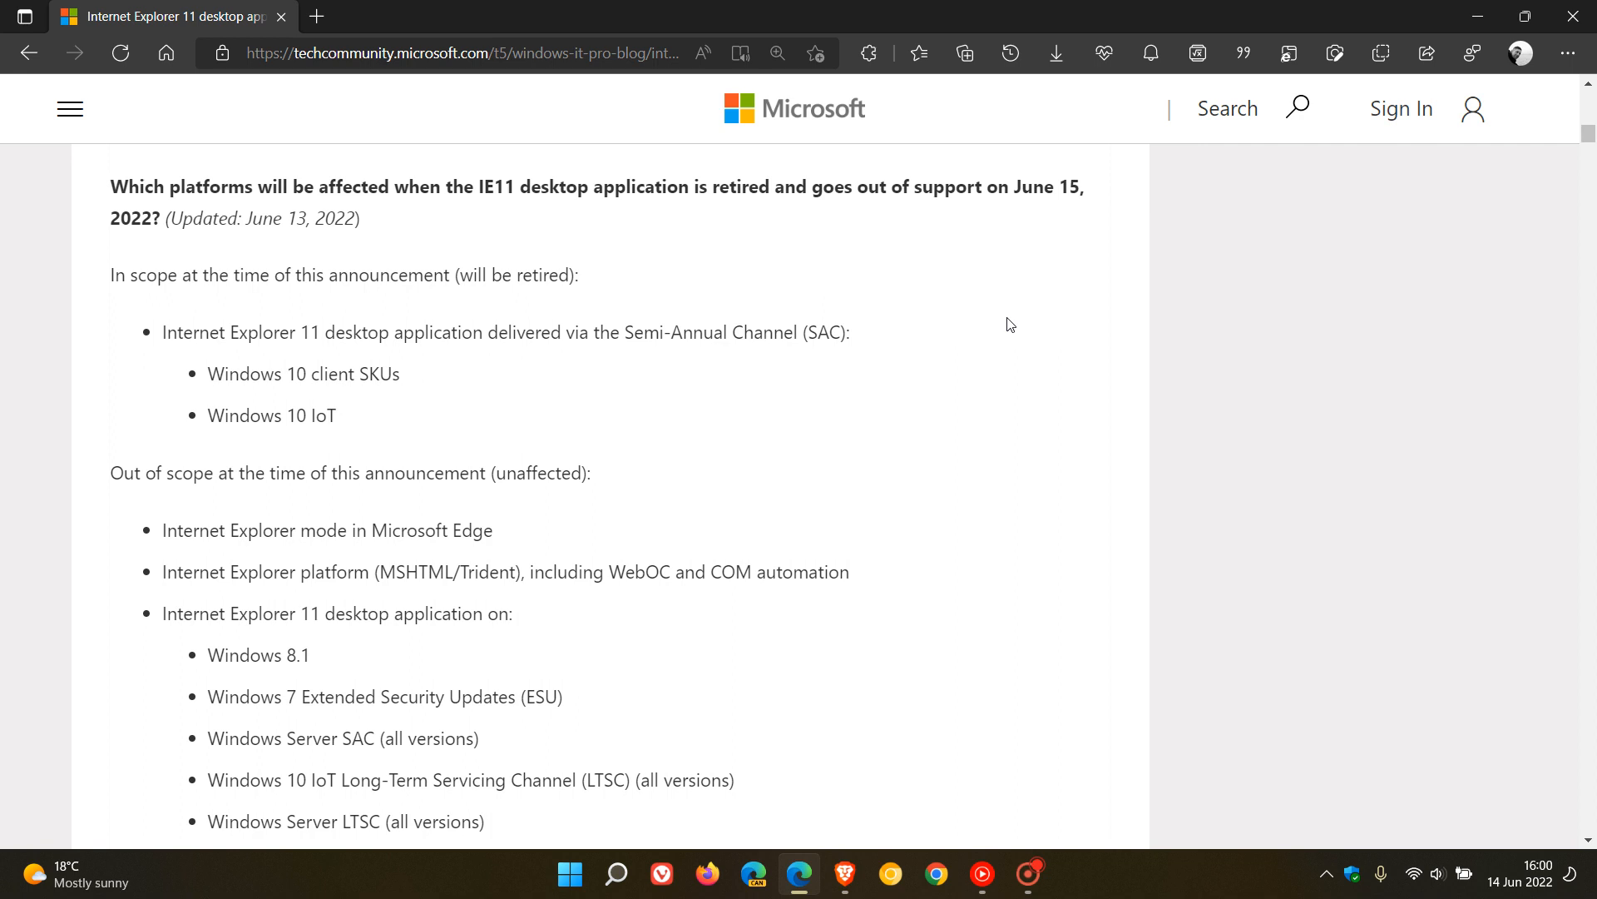
pyautogui.moveTo(1013, 310)
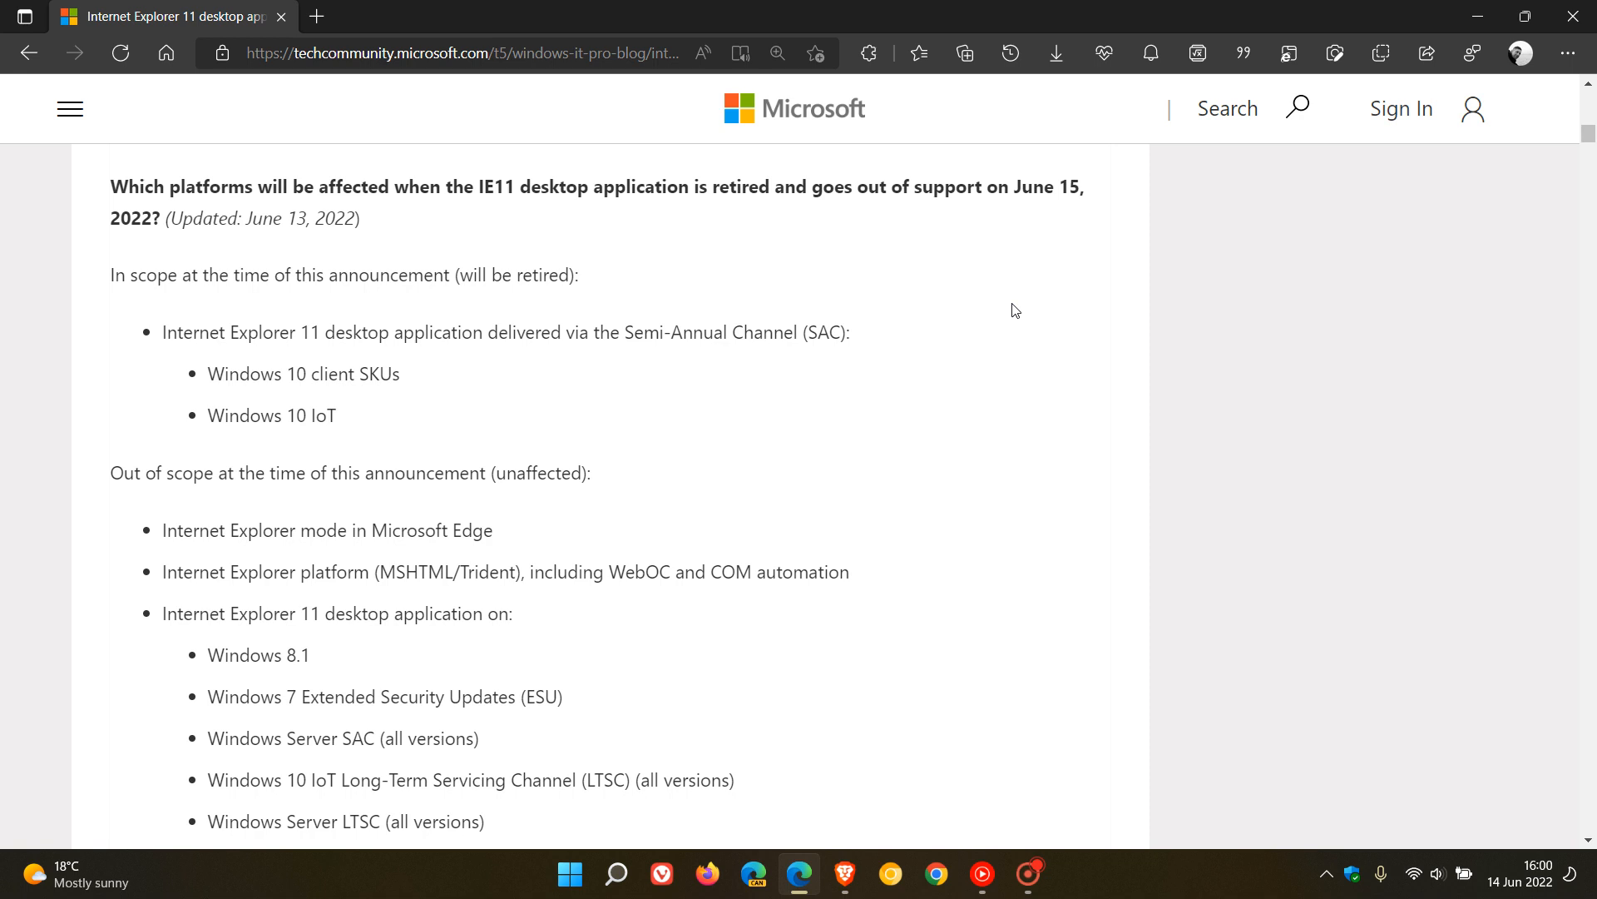
pyautogui.moveTo(914, 390)
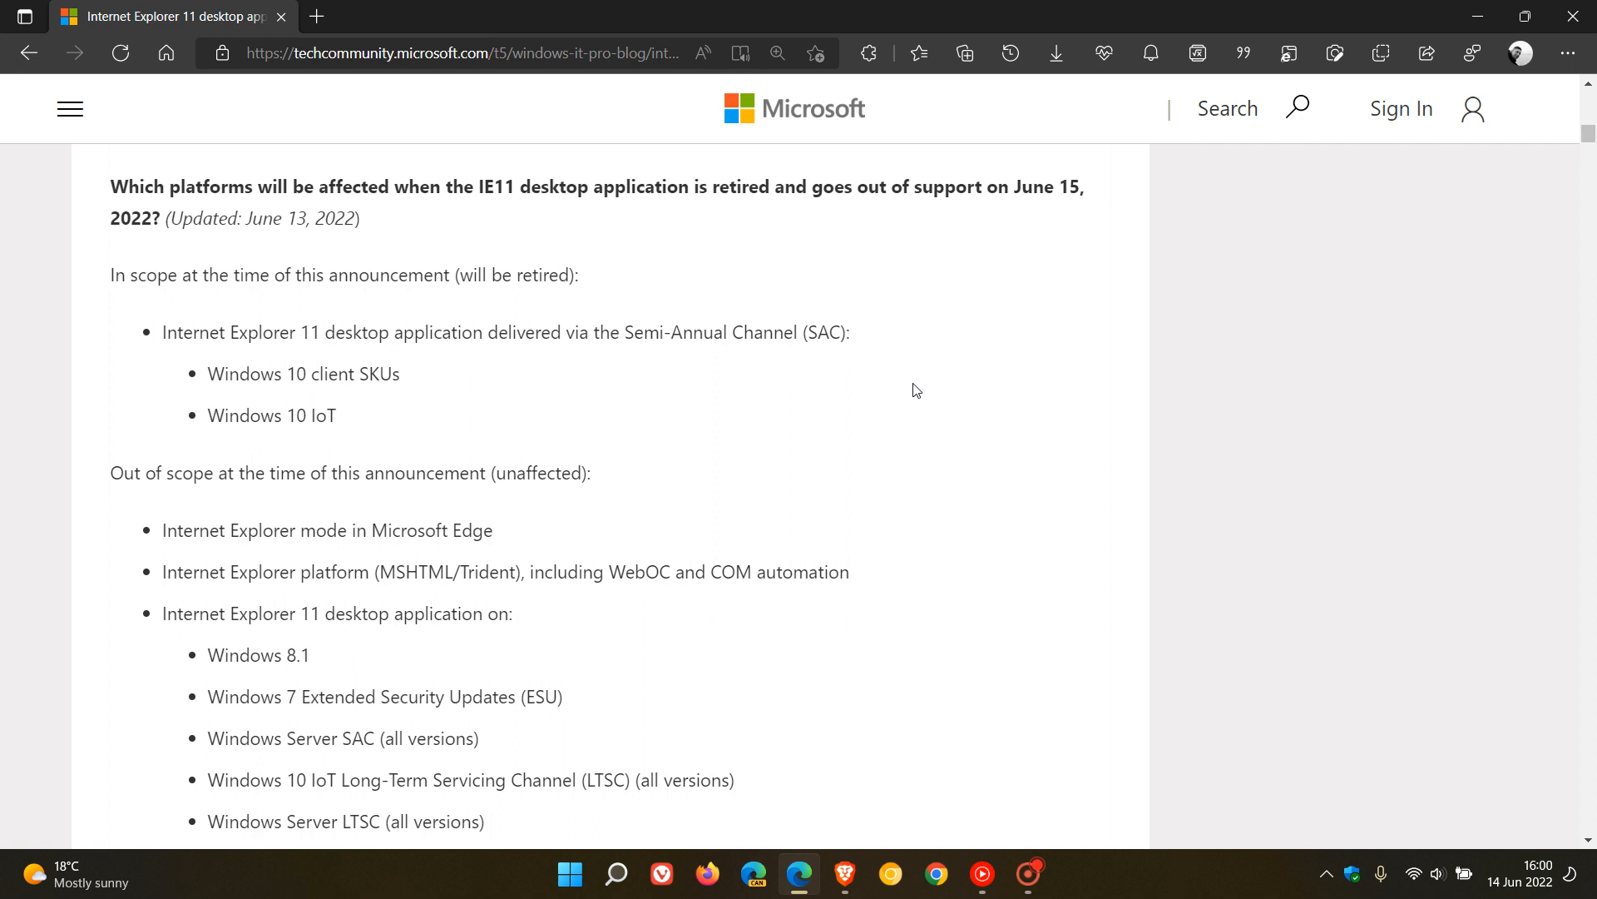
pyautogui.moveTo(230, 436)
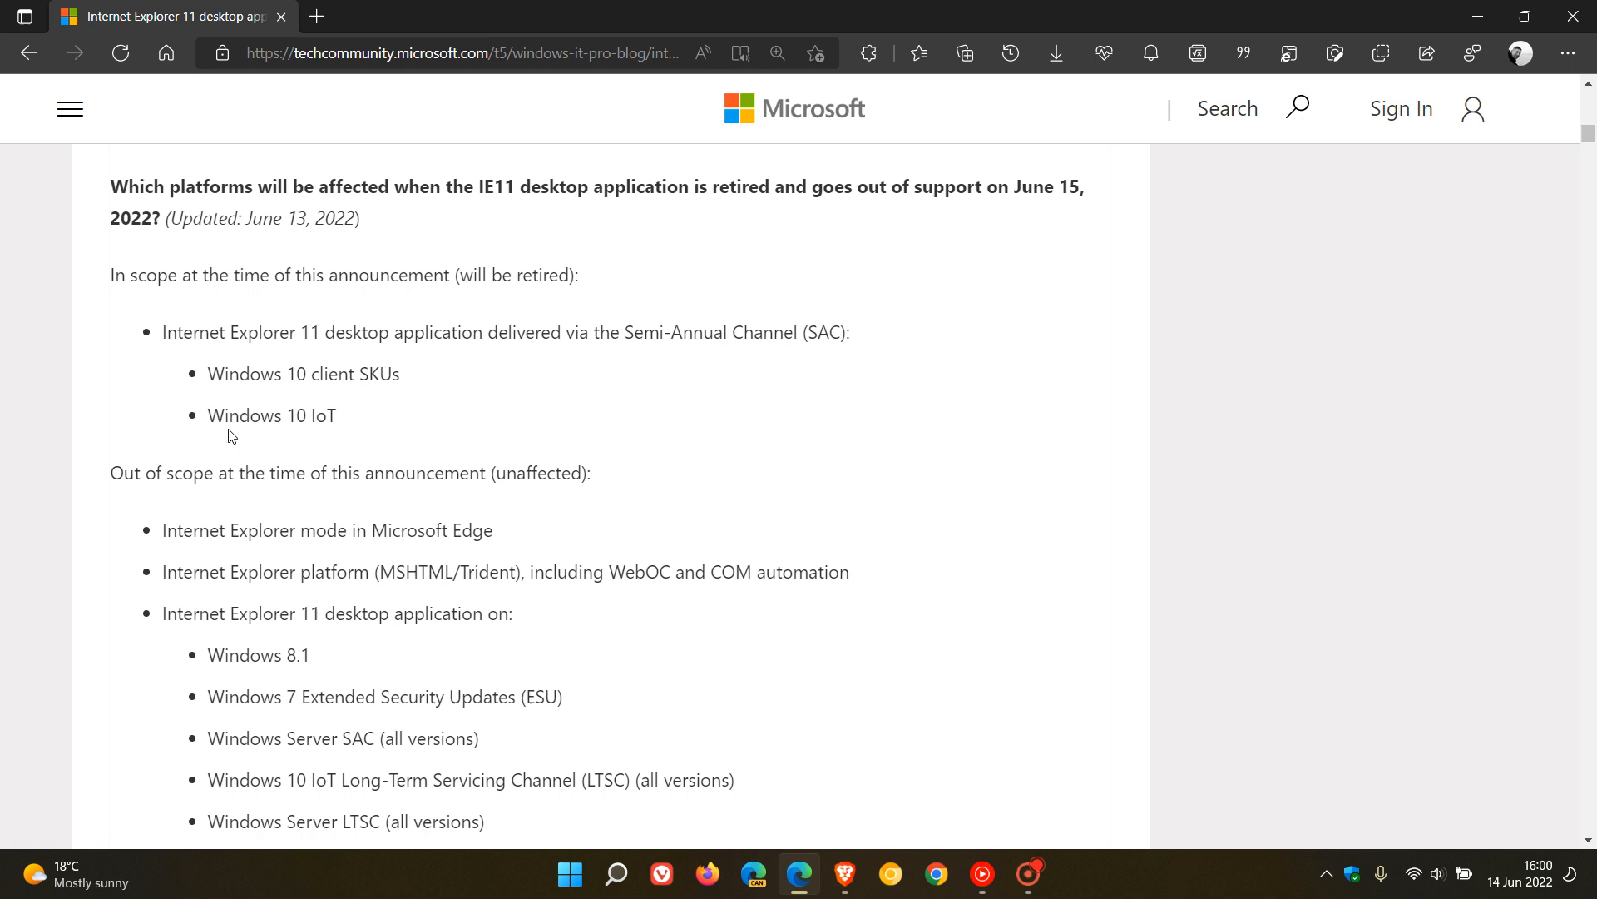
pyautogui.moveTo(196, 443)
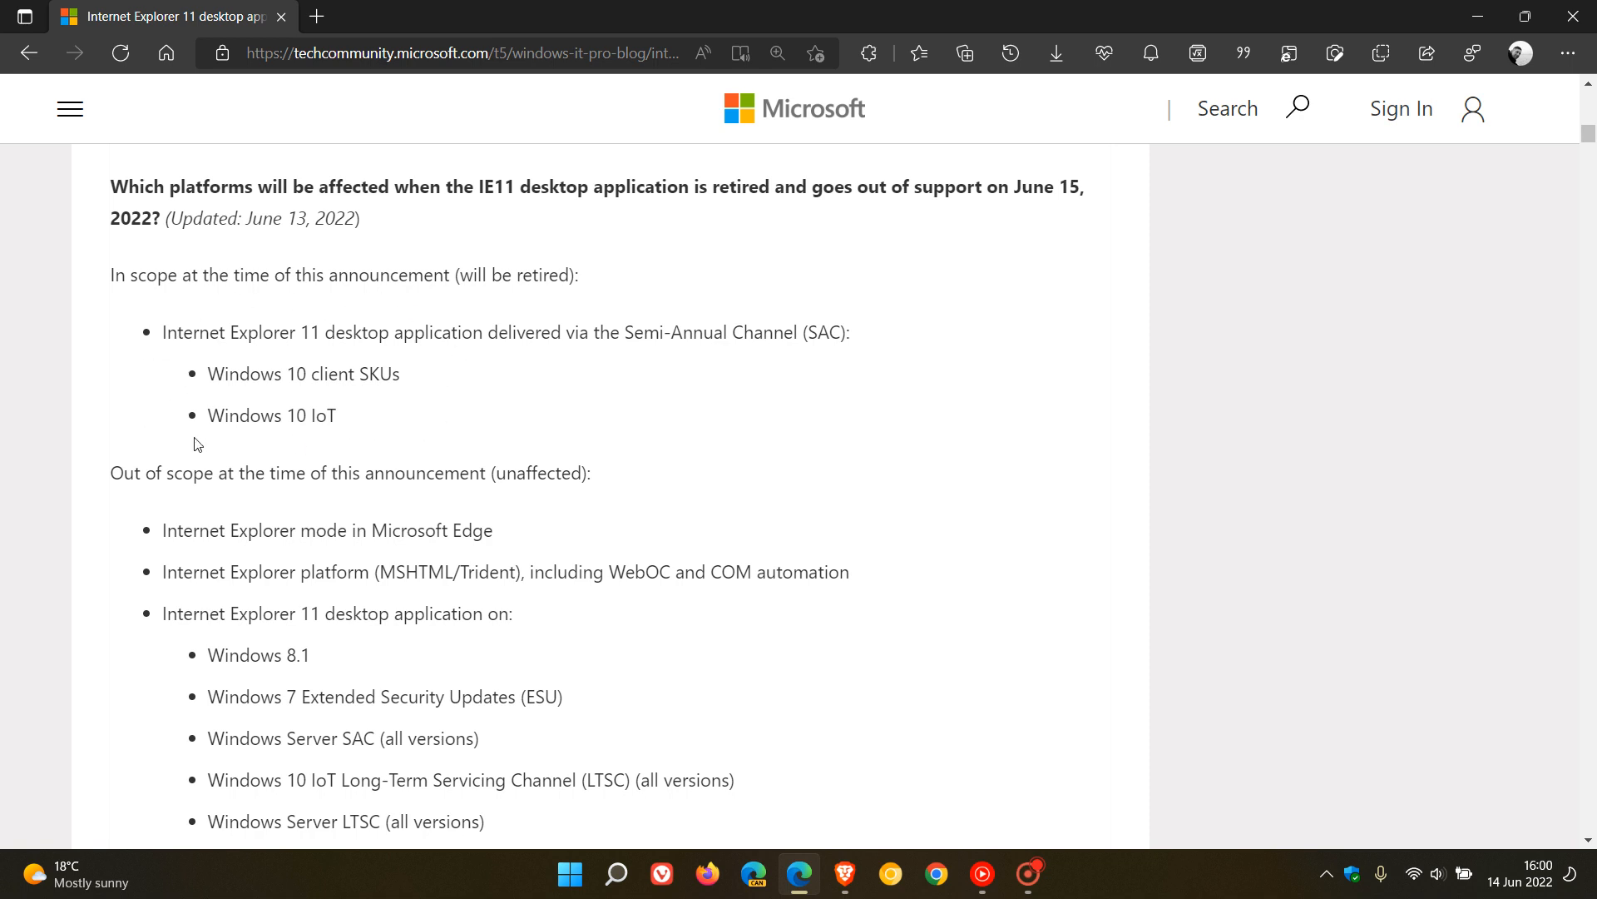
pyautogui.moveTo(415, 400)
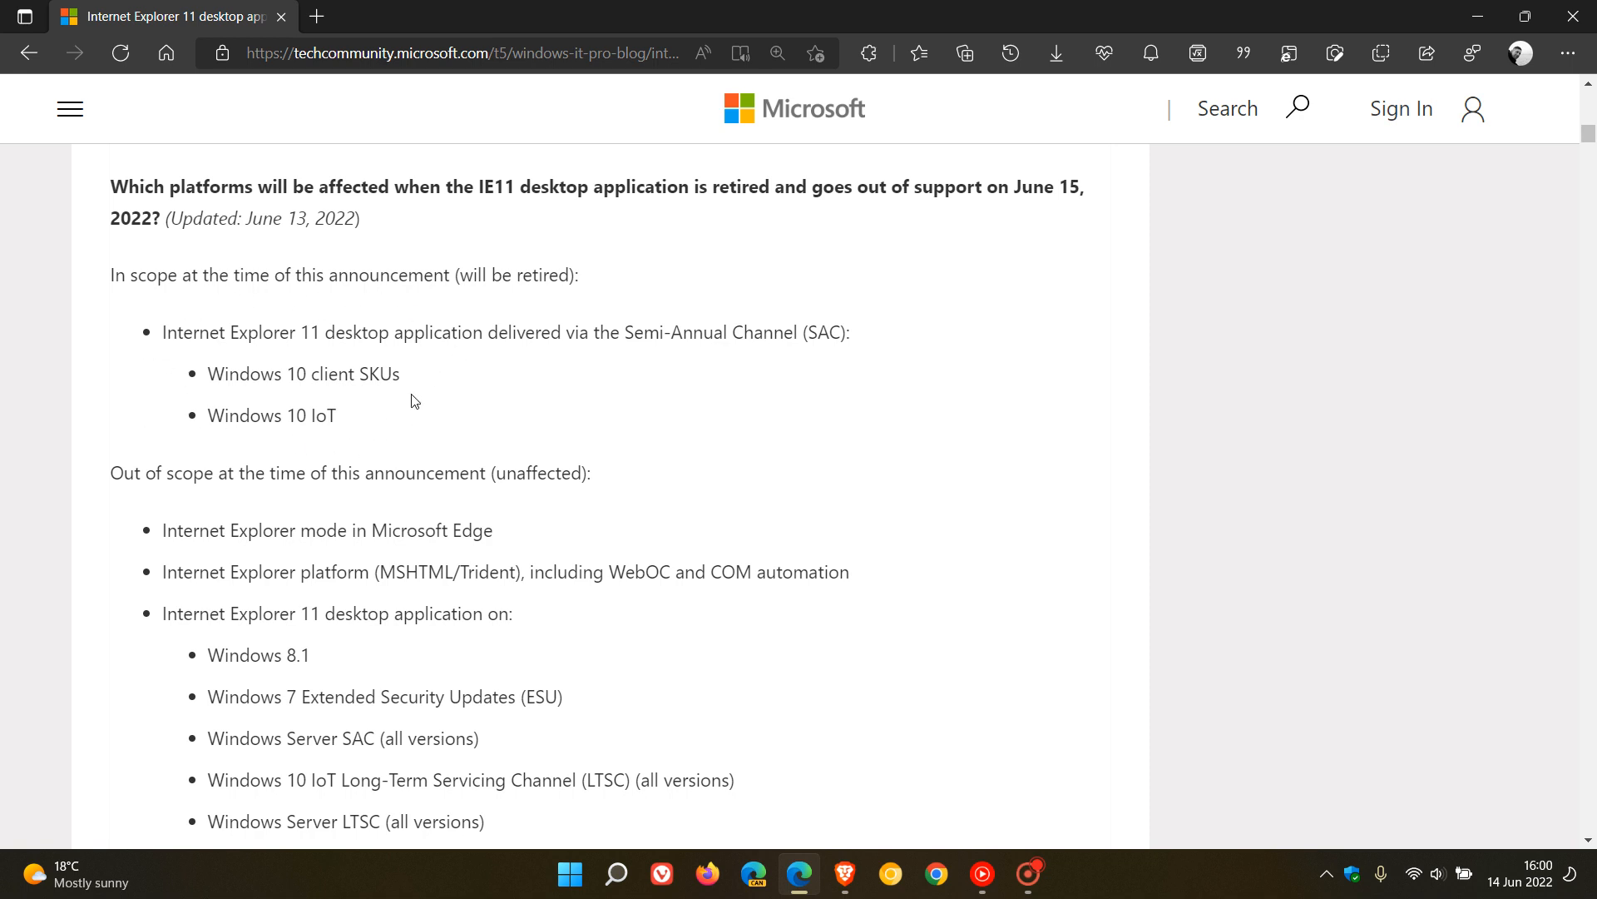
pyautogui.moveTo(927, 406)
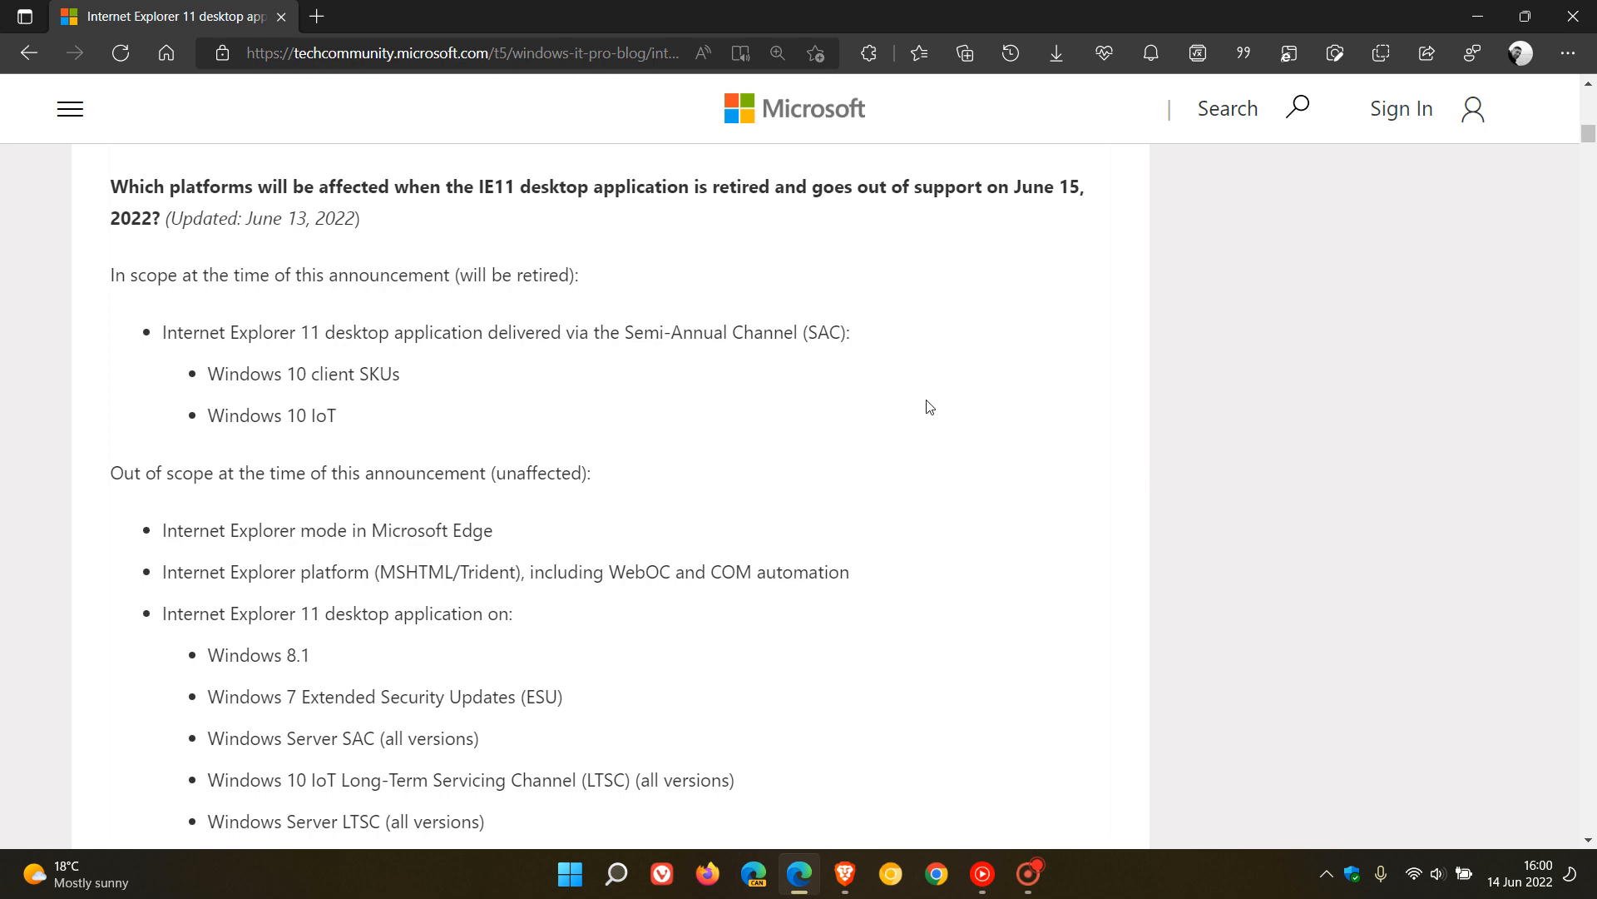
pyautogui.moveTo(1041, 436)
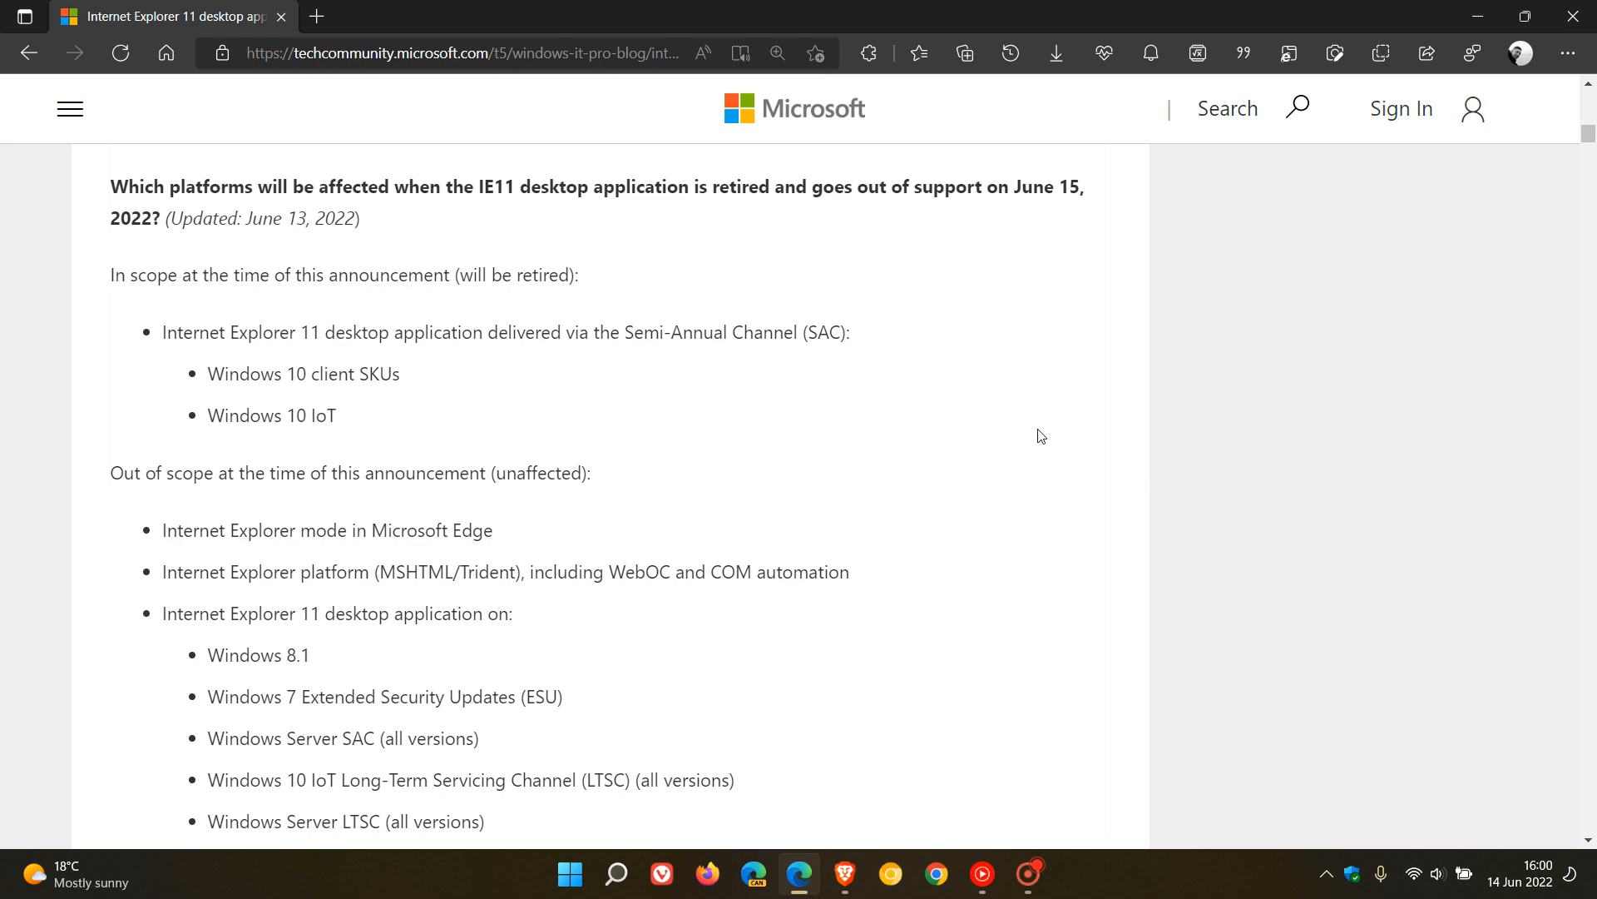
# Scroll down to the 'Out of scope at the time of this announcement' list and the Windows 10 LTSC question
pyautogui.scroll(-3)
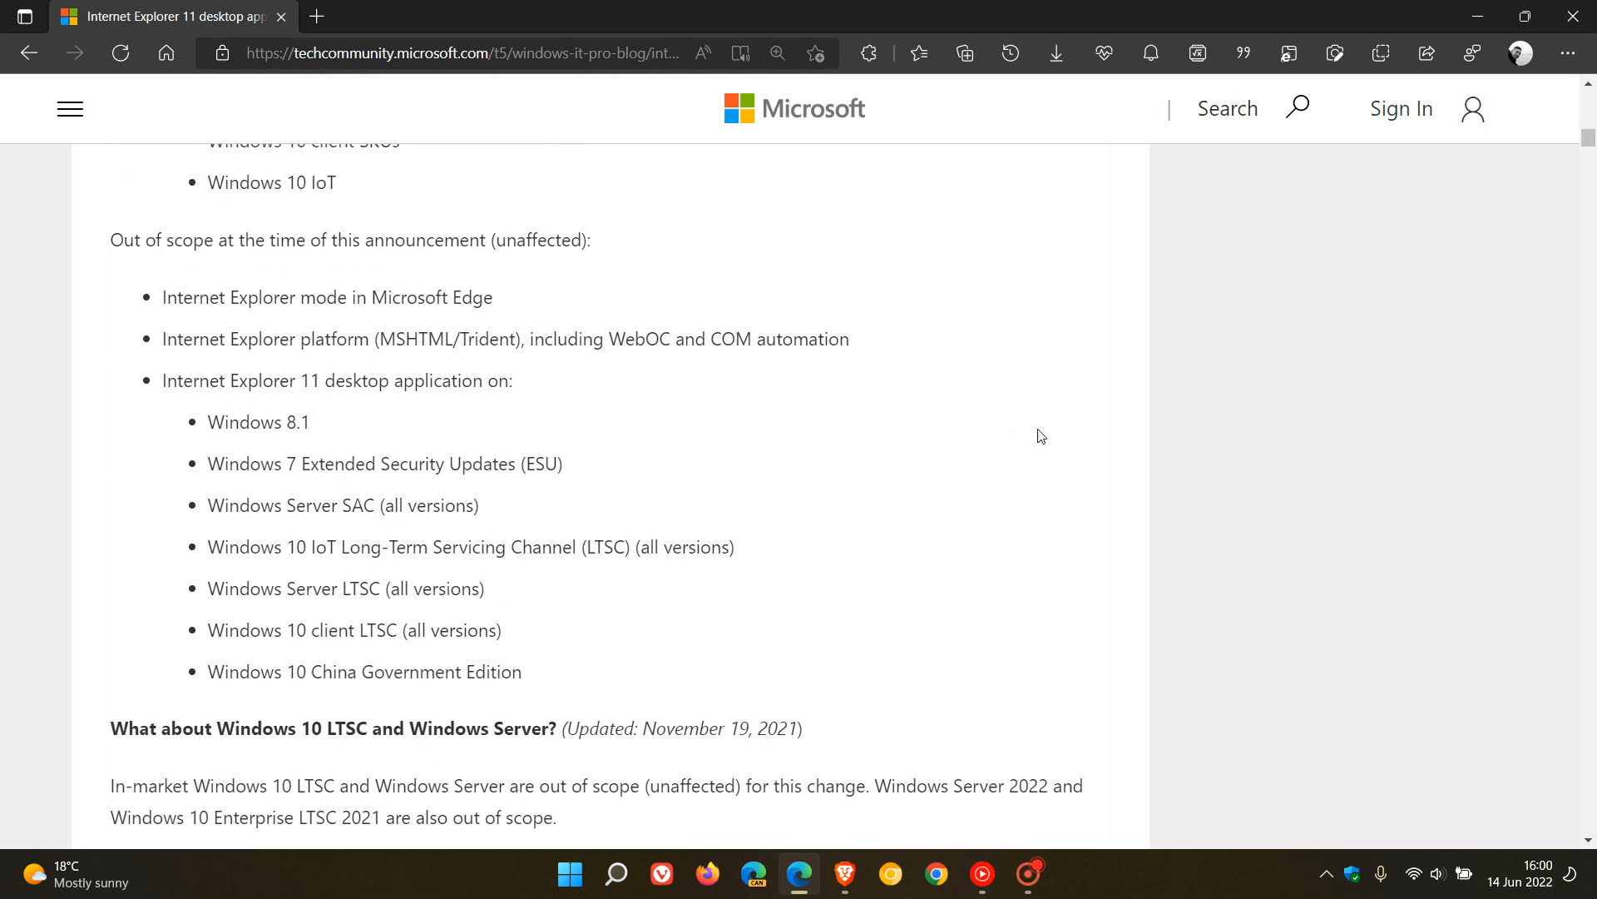
pyautogui.moveTo(513, 303)
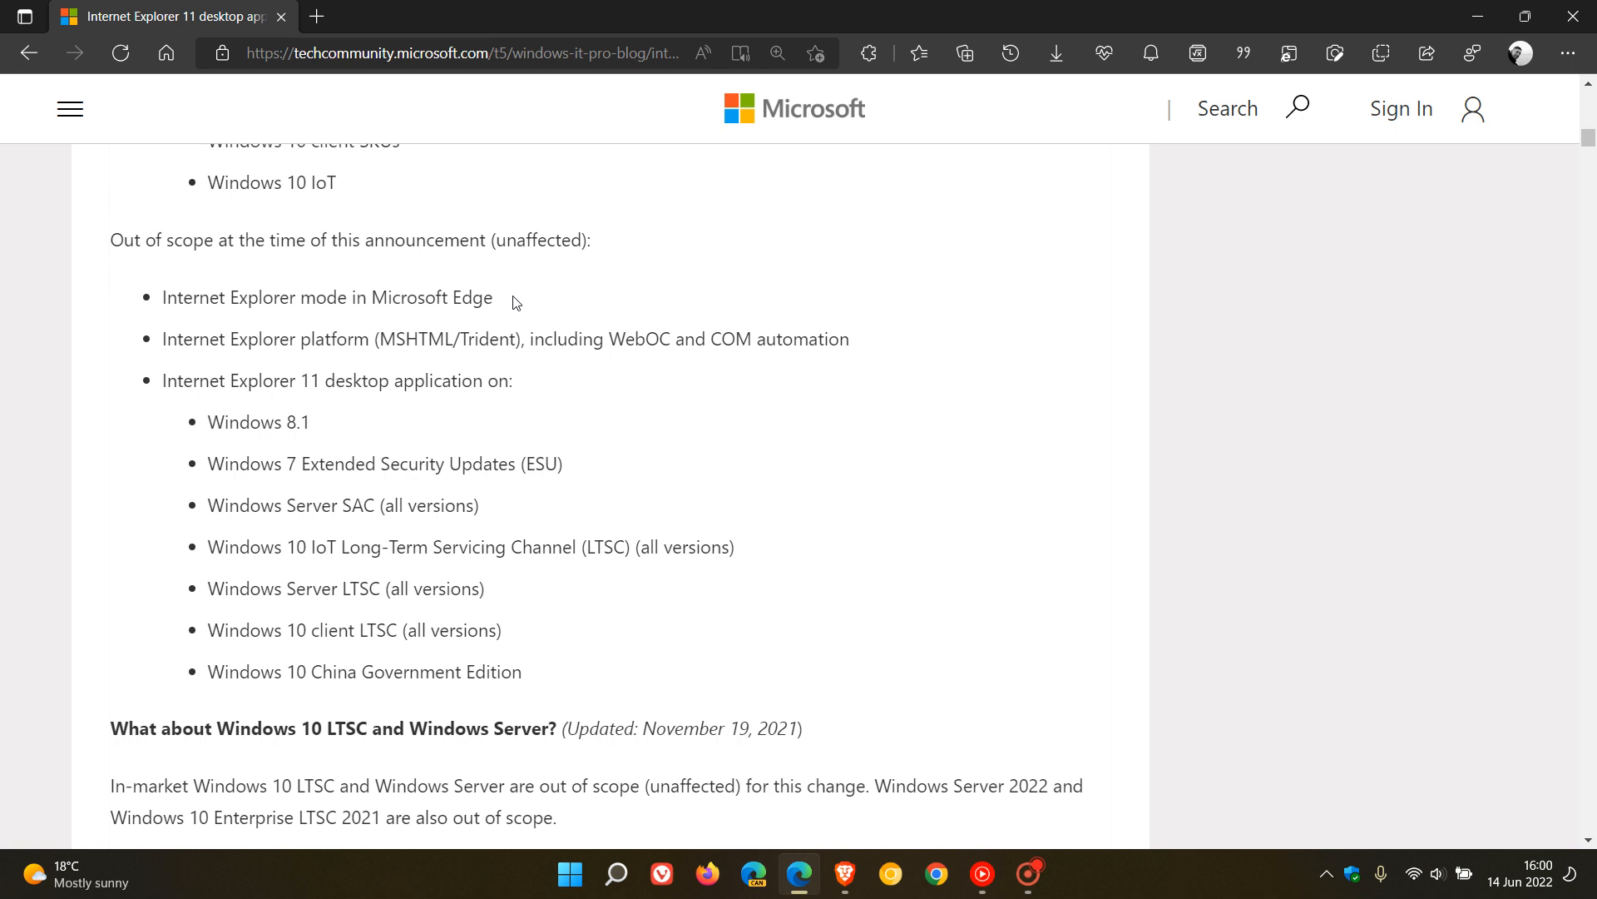
pyautogui.moveTo(906, 344)
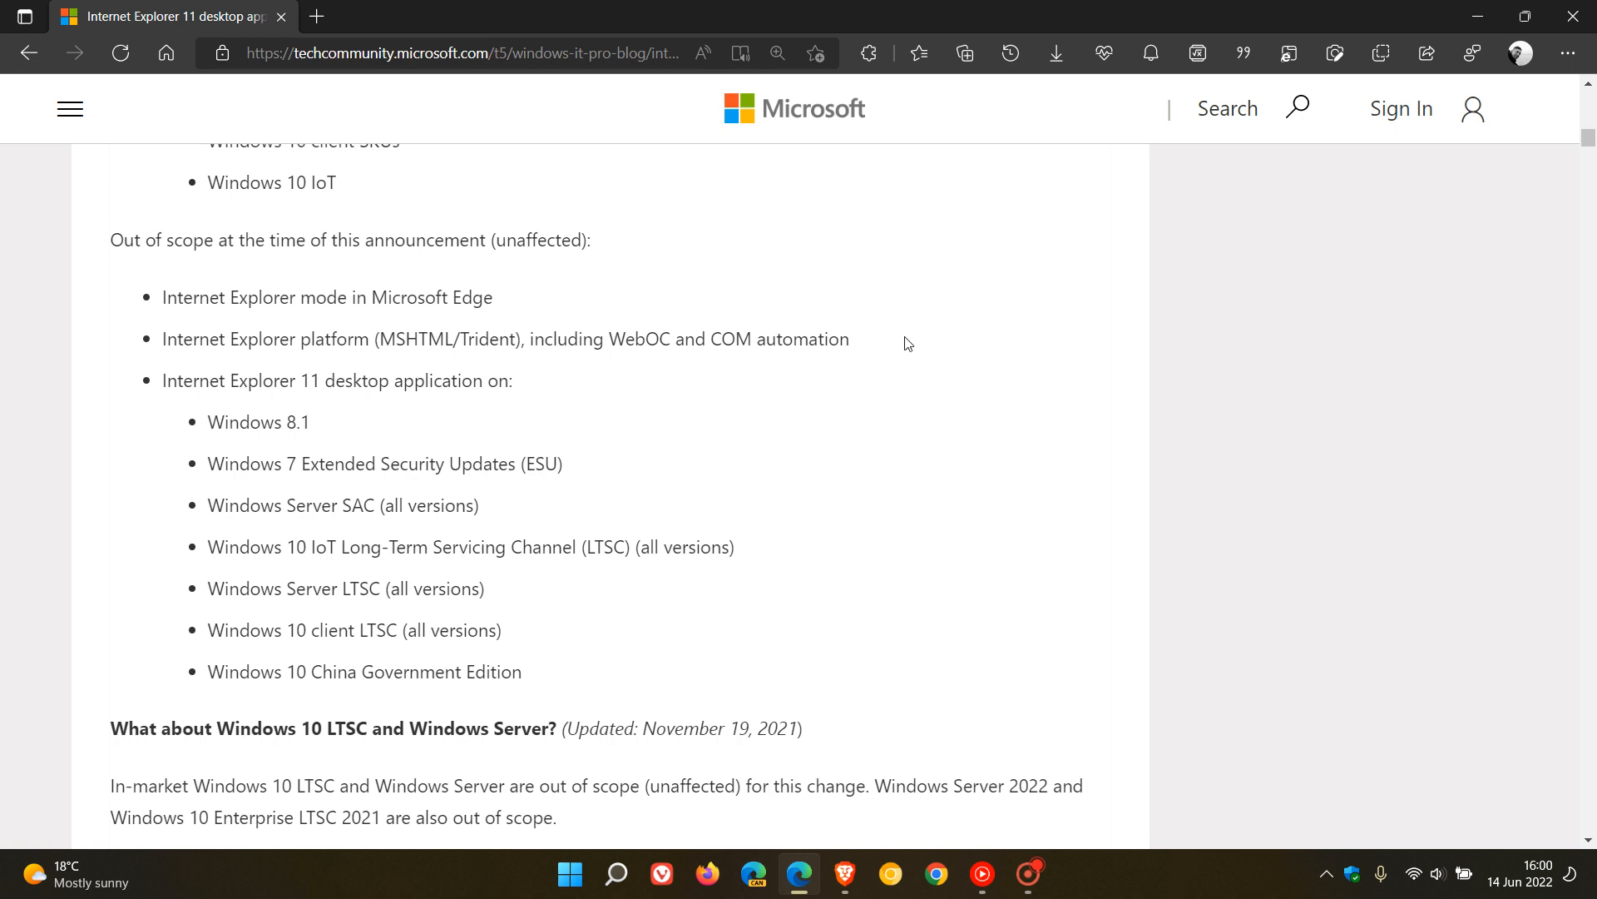
pyautogui.moveTo(894, 348)
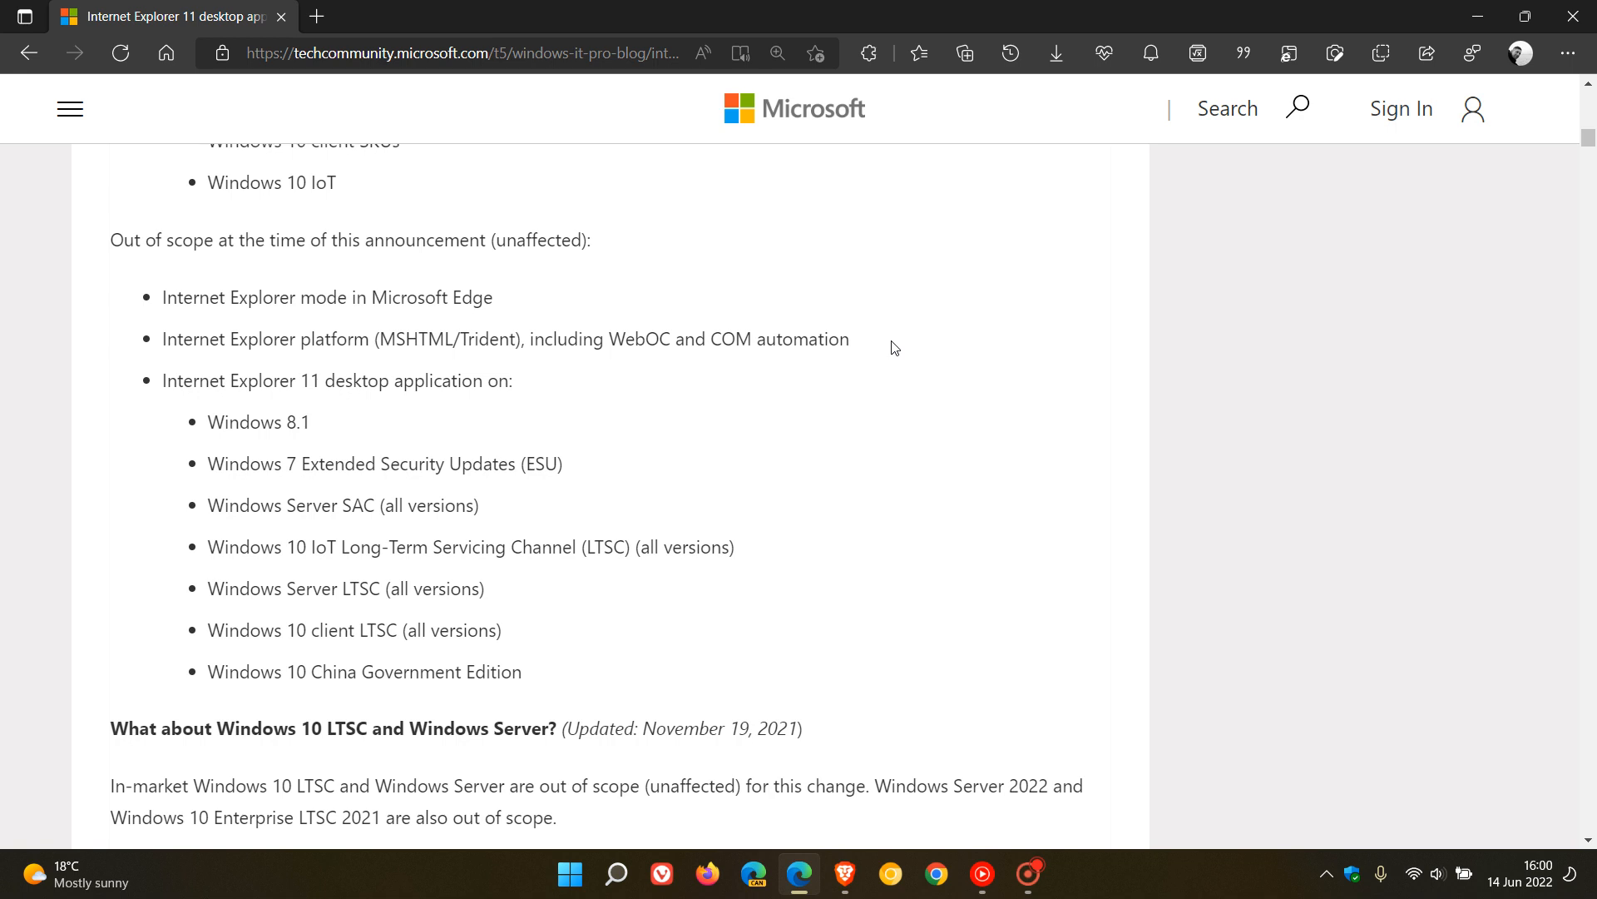
pyautogui.moveTo(759, 444)
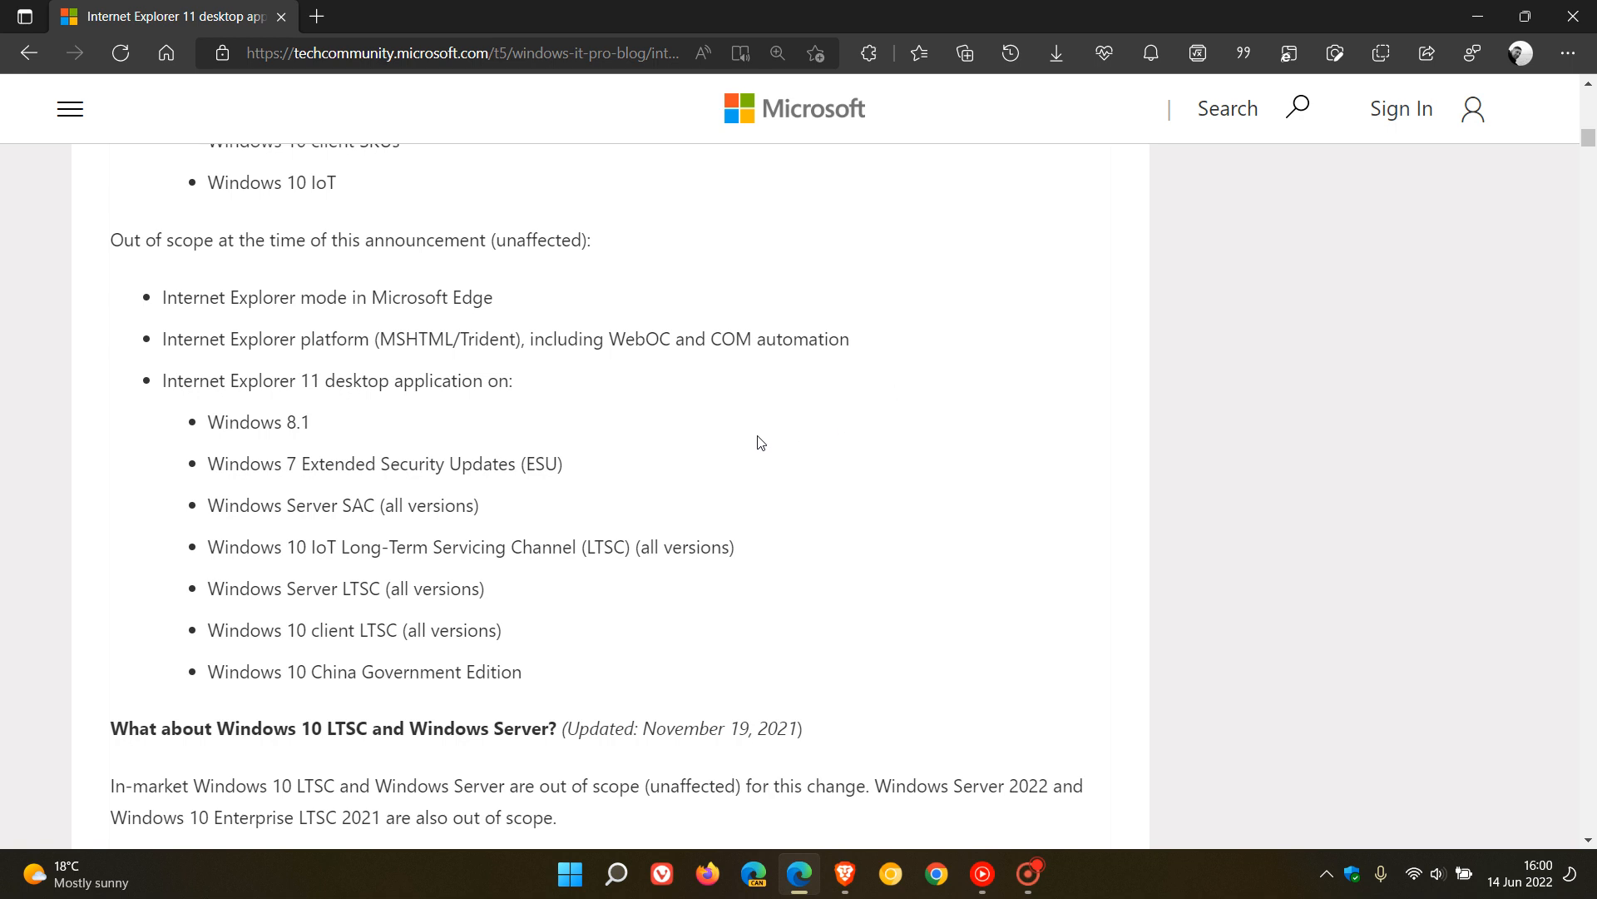
pyautogui.moveTo(287, 648)
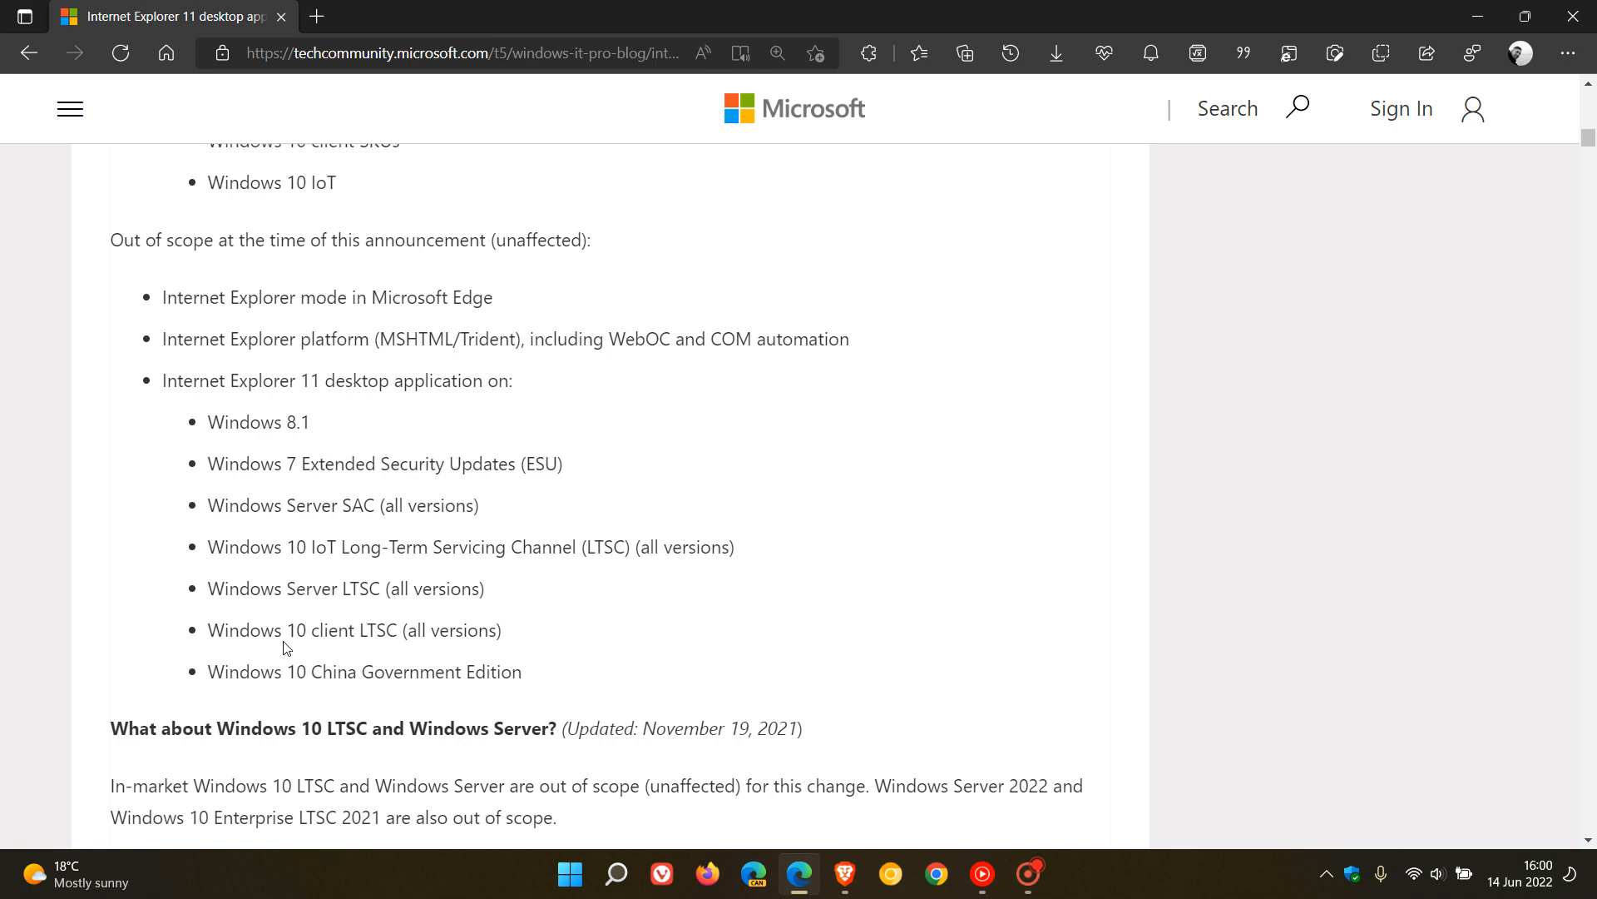
pyautogui.moveTo(341, 429)
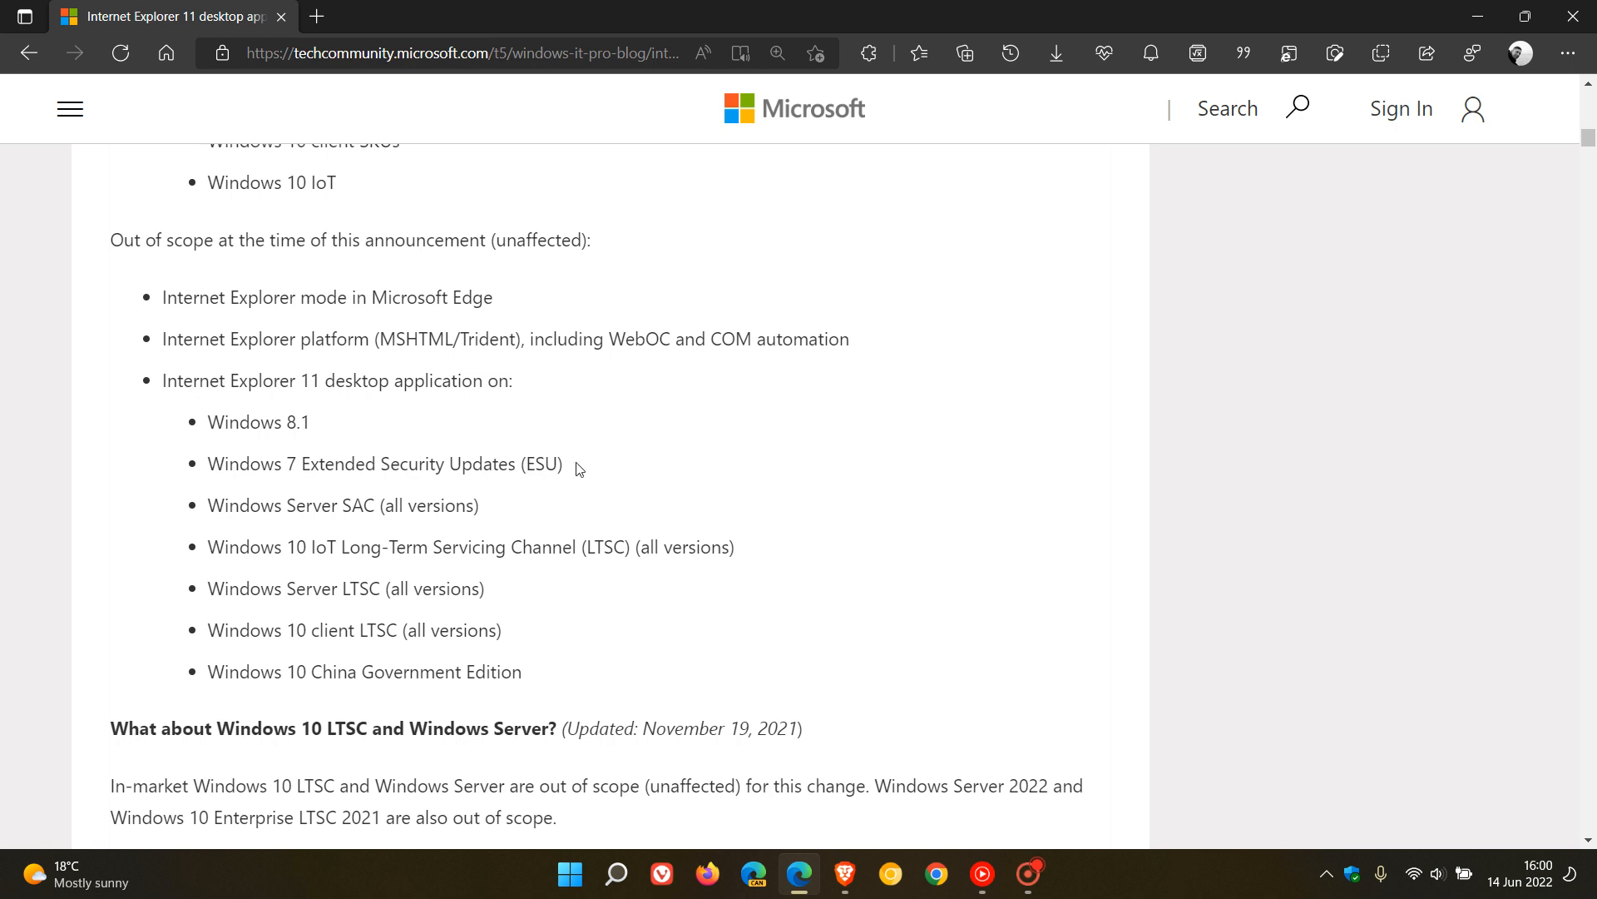
pyautogui.moveTo(573, 512)
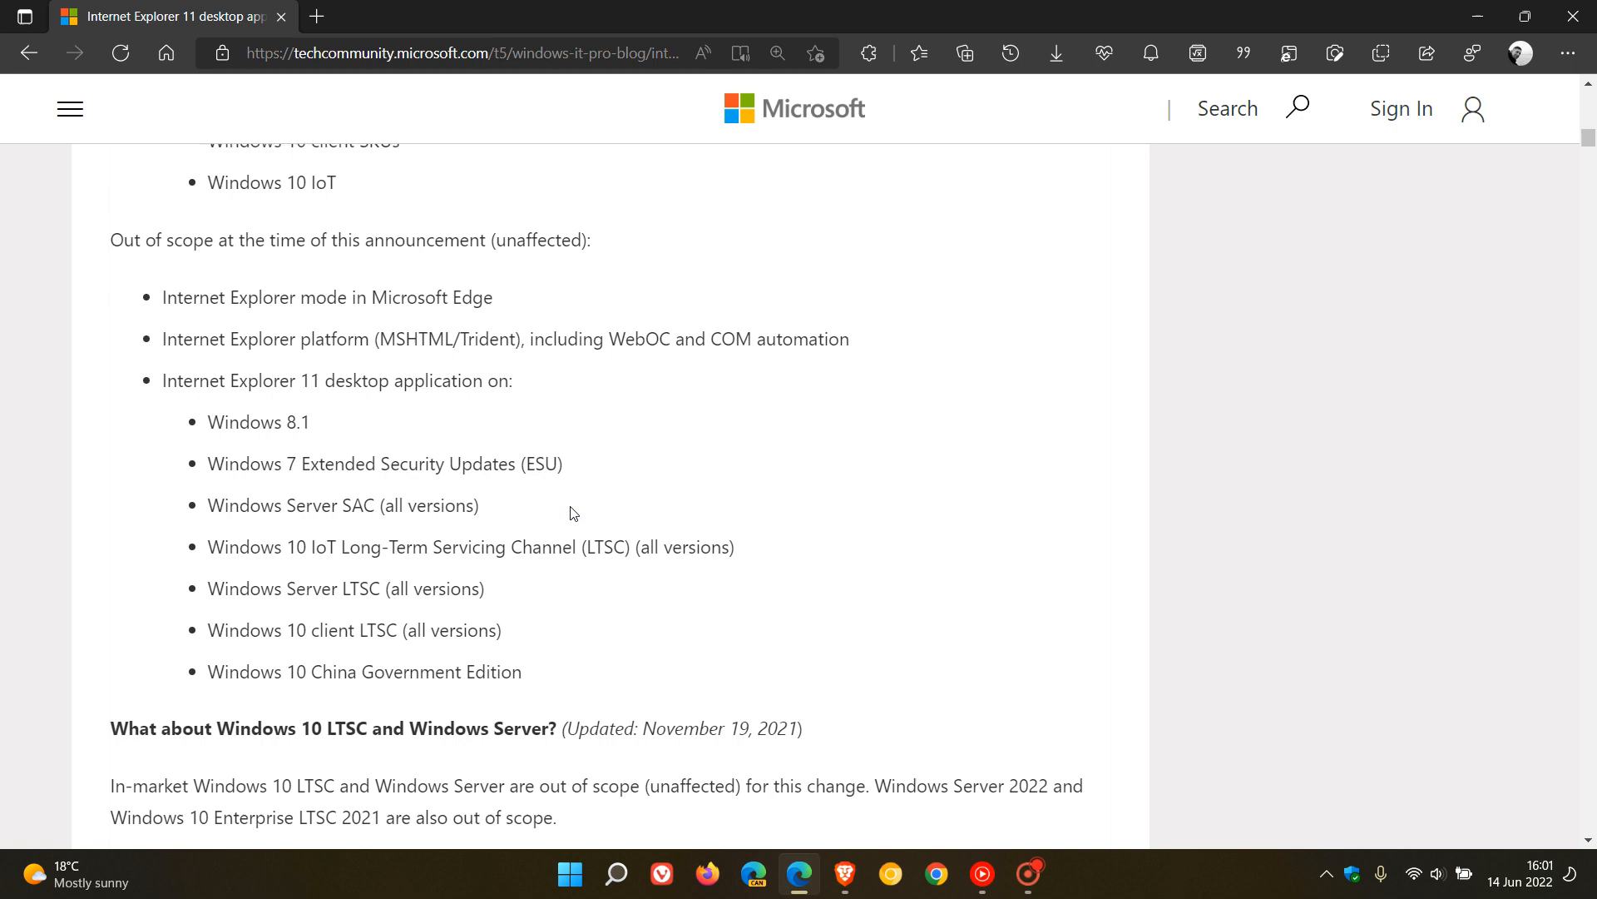
pyautogui.moveTo(768, 500)
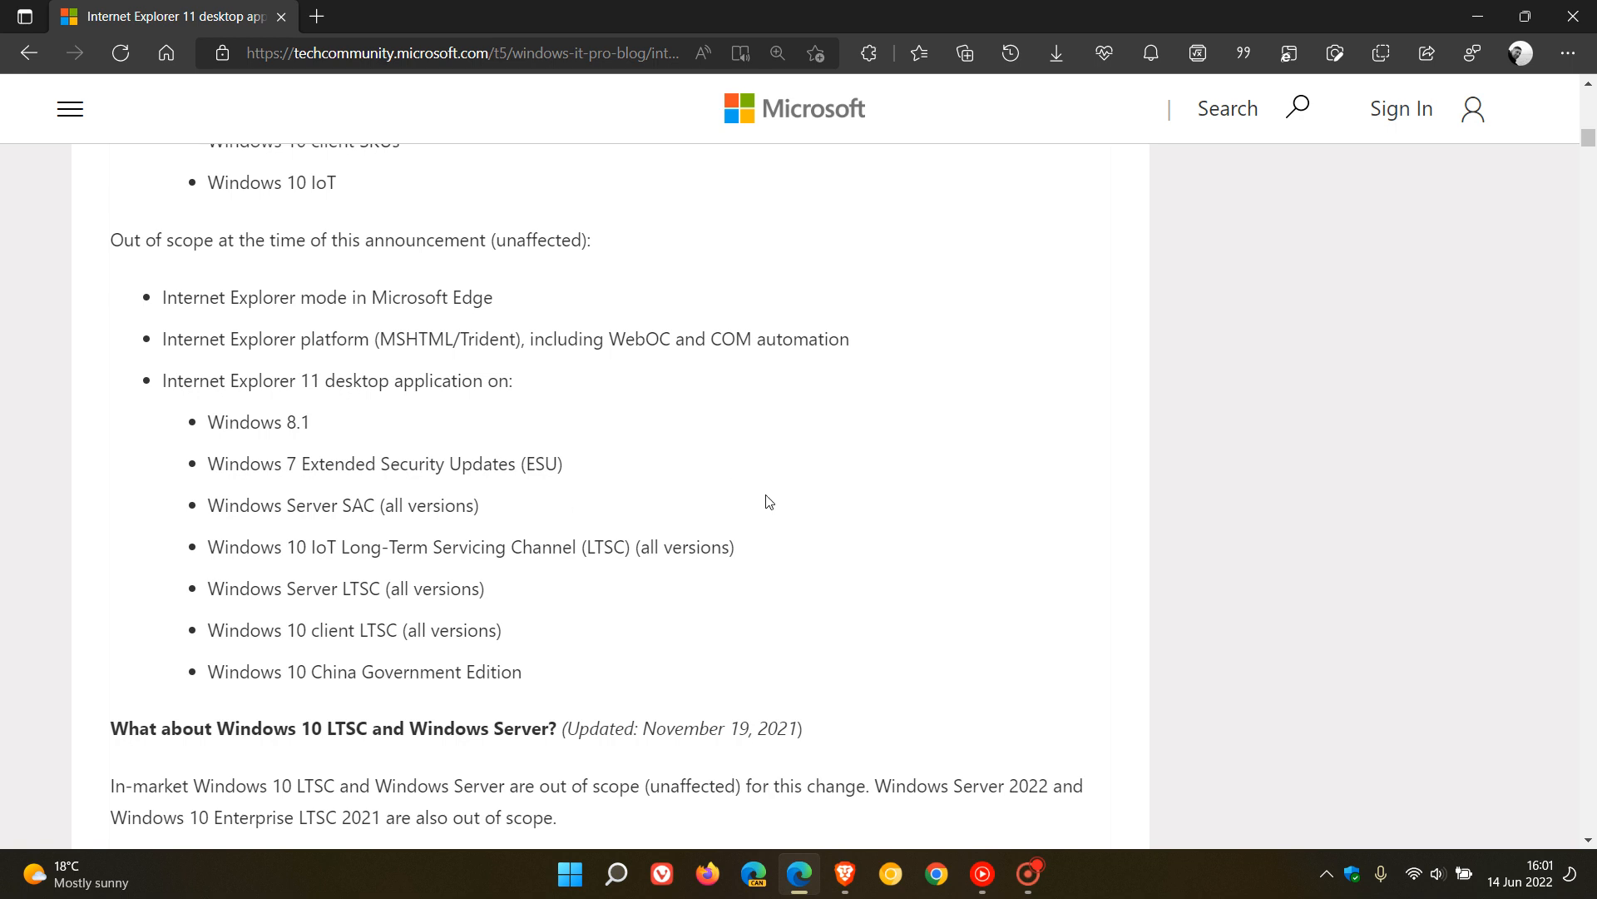
pyautogui.moveTo(766, 558)
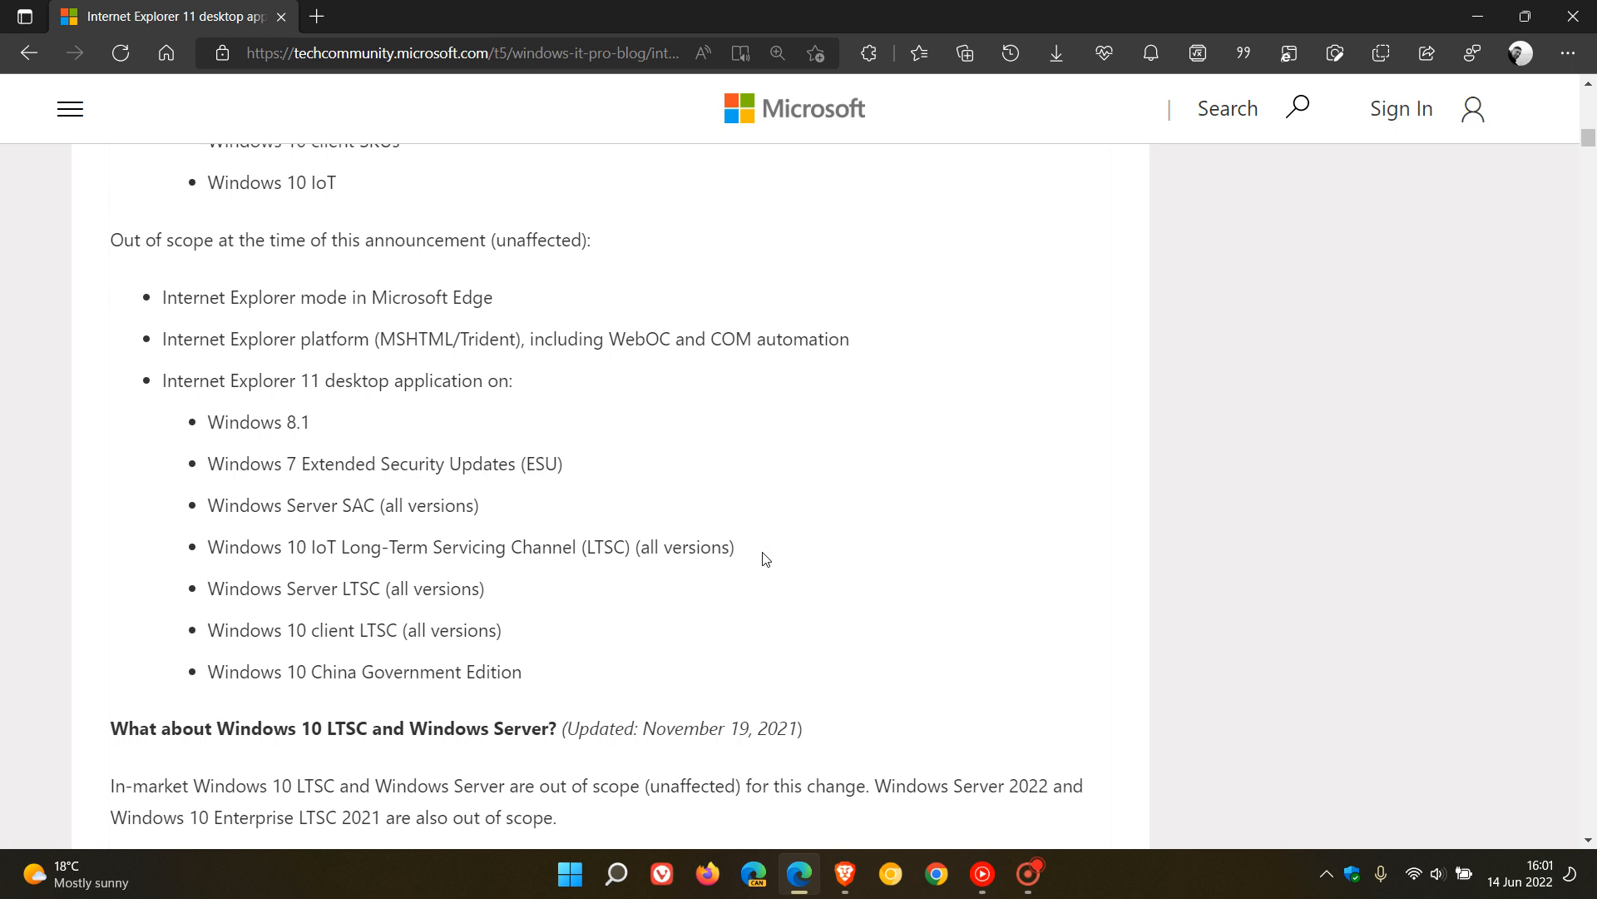
pyautogui.moveTo(535, 604)
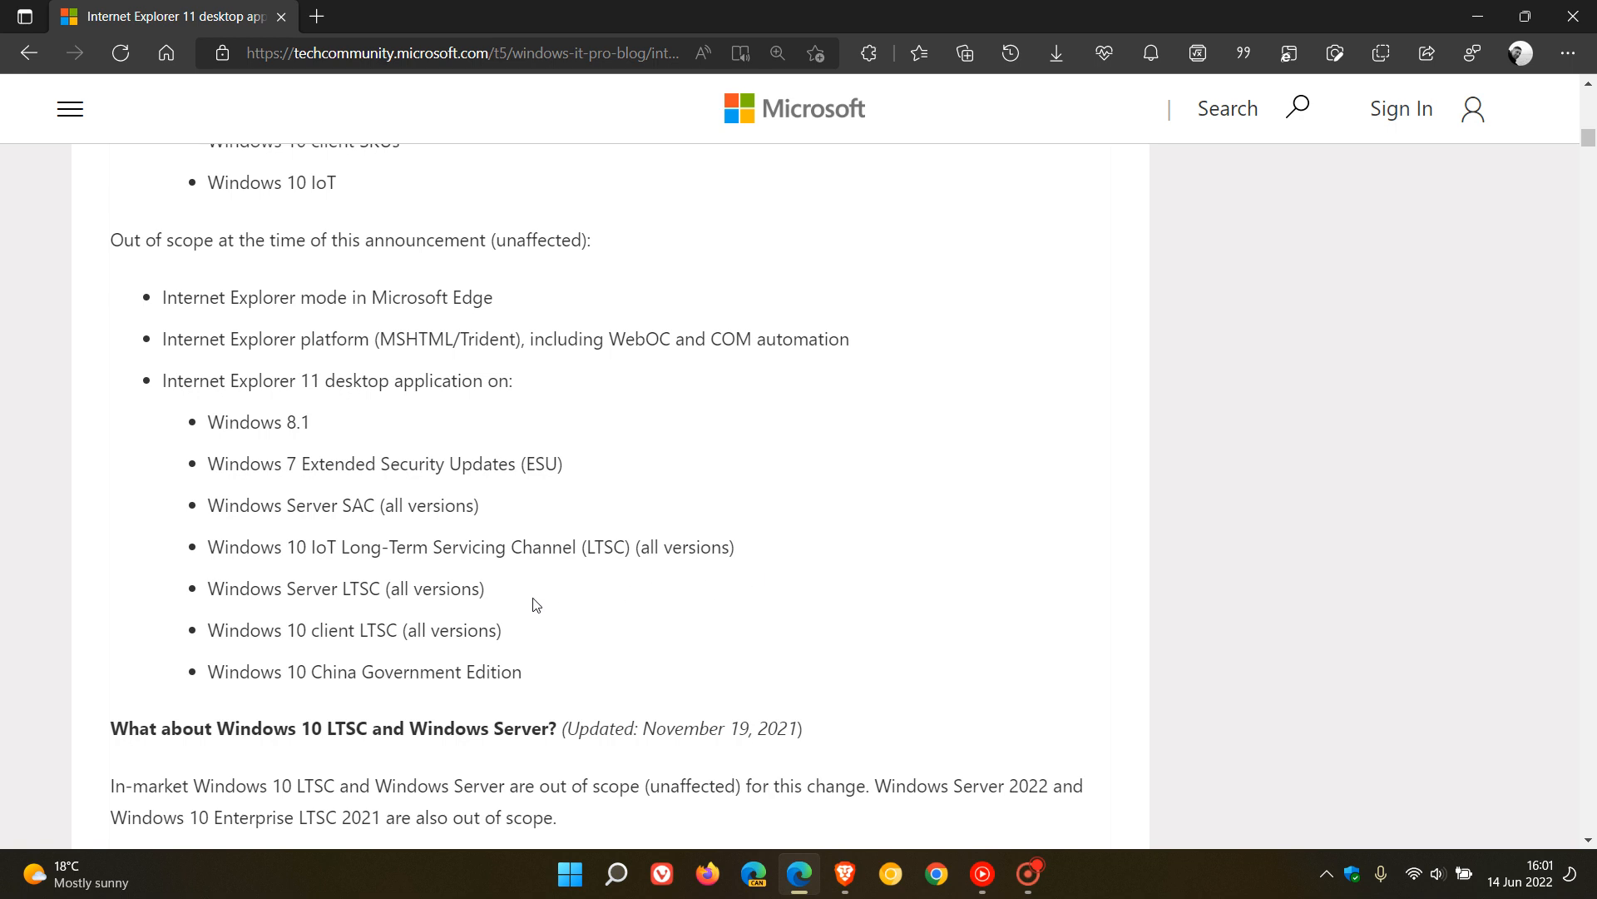
pyautogui.moveTo(536, 629)
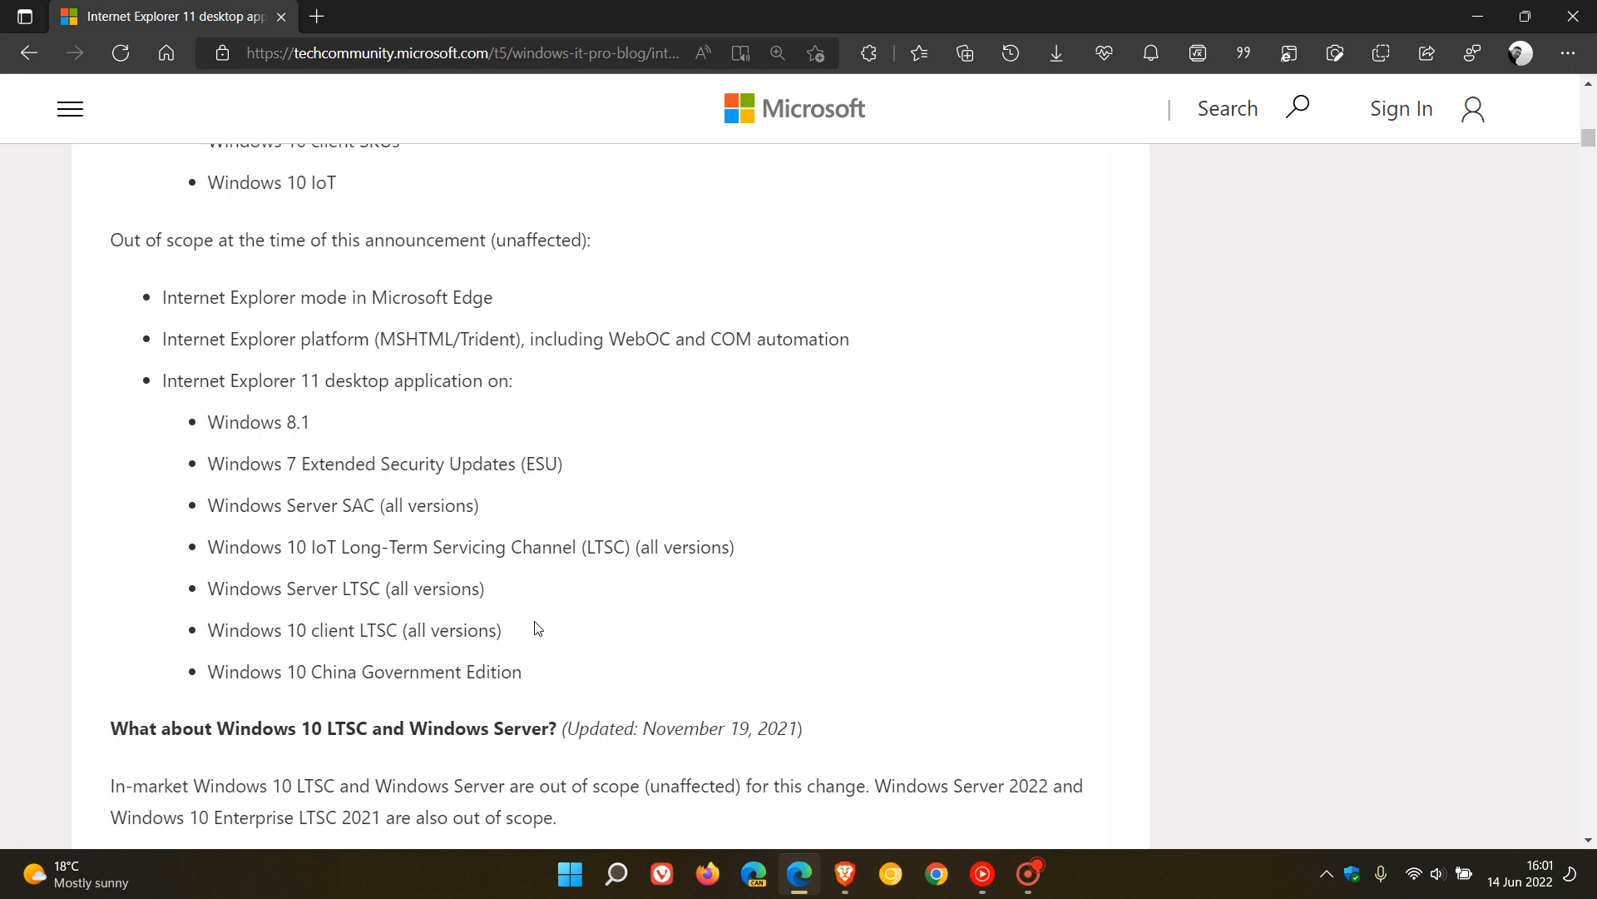
pyautogui.moveTo(593, 694)
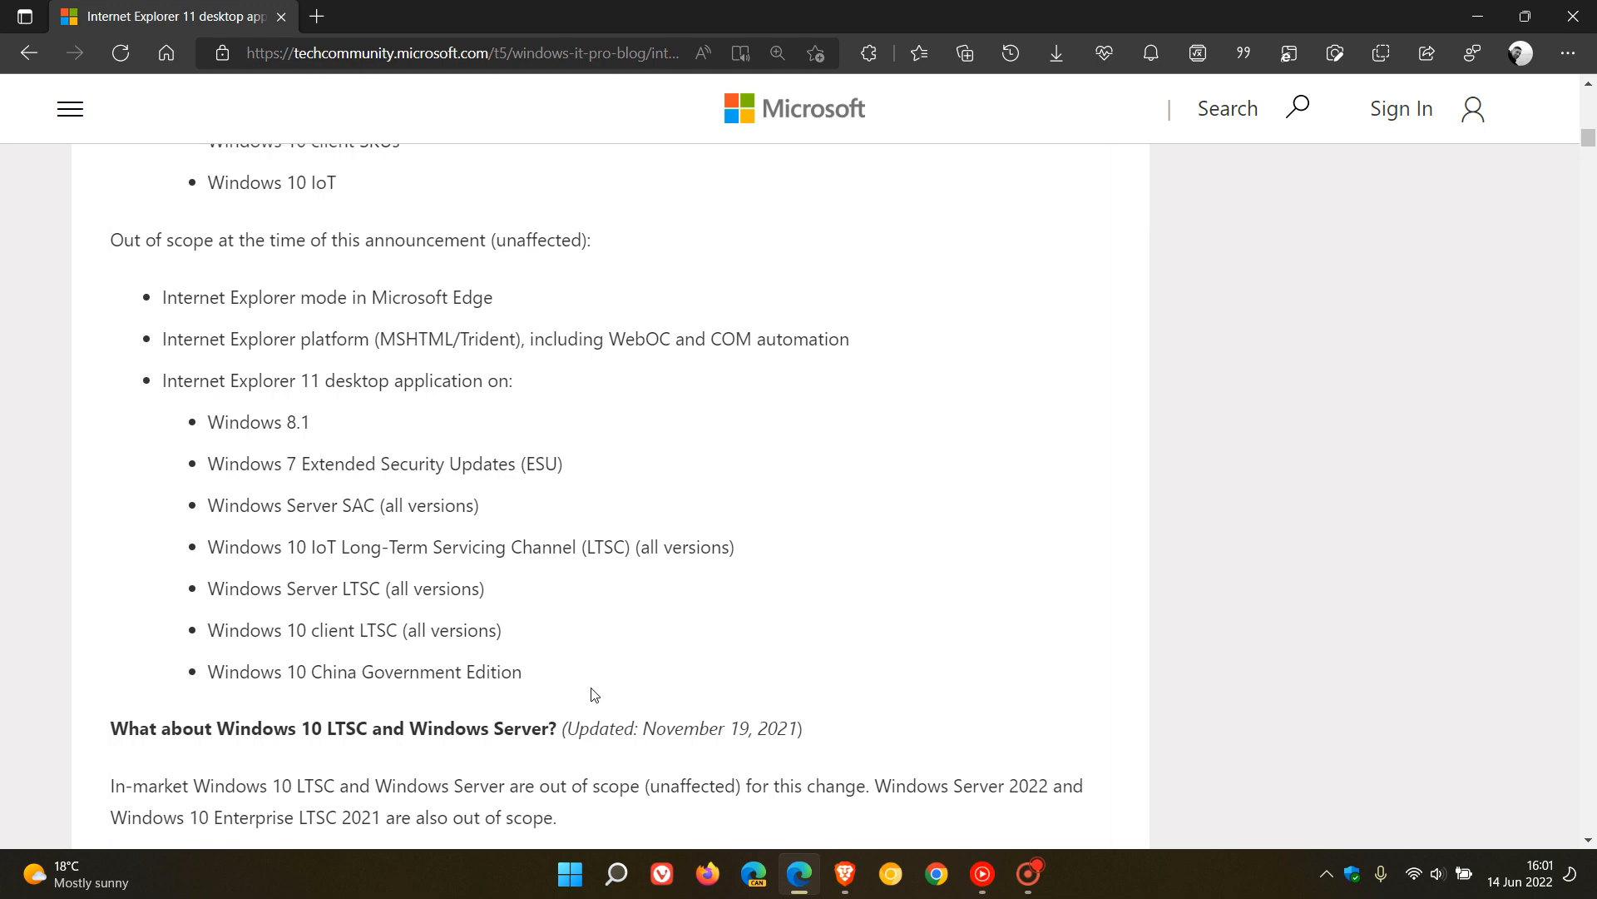
pyautogui.moveTo(1220, 507)
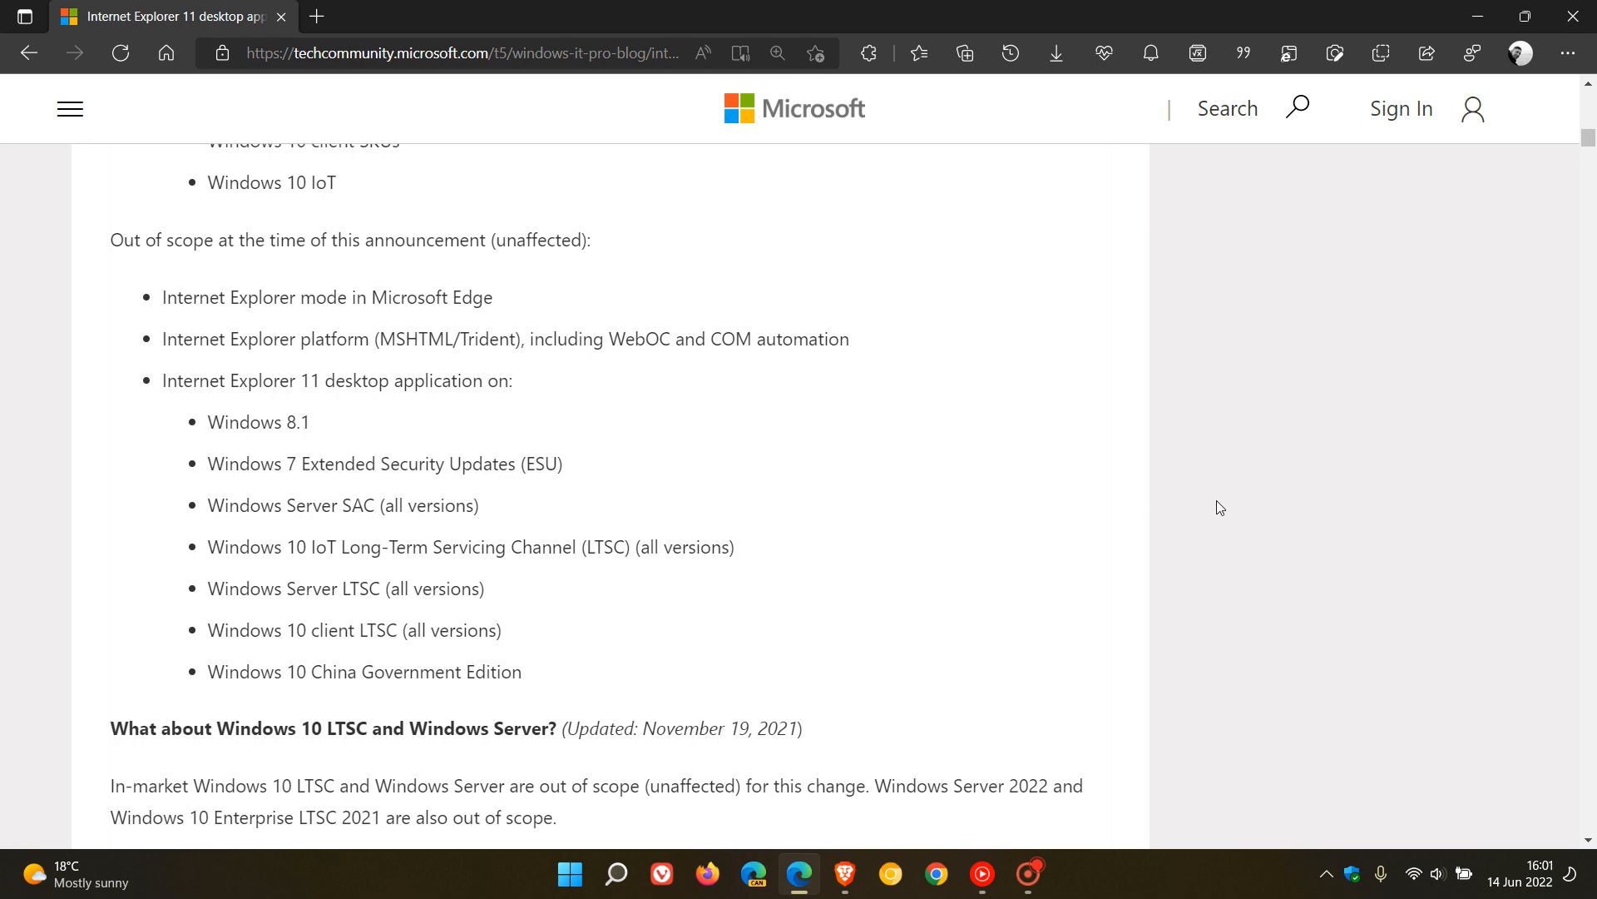
# Scroll to the section on the redirection phase and the Windows Update disablement phase
pyautogui.scroll(-3)
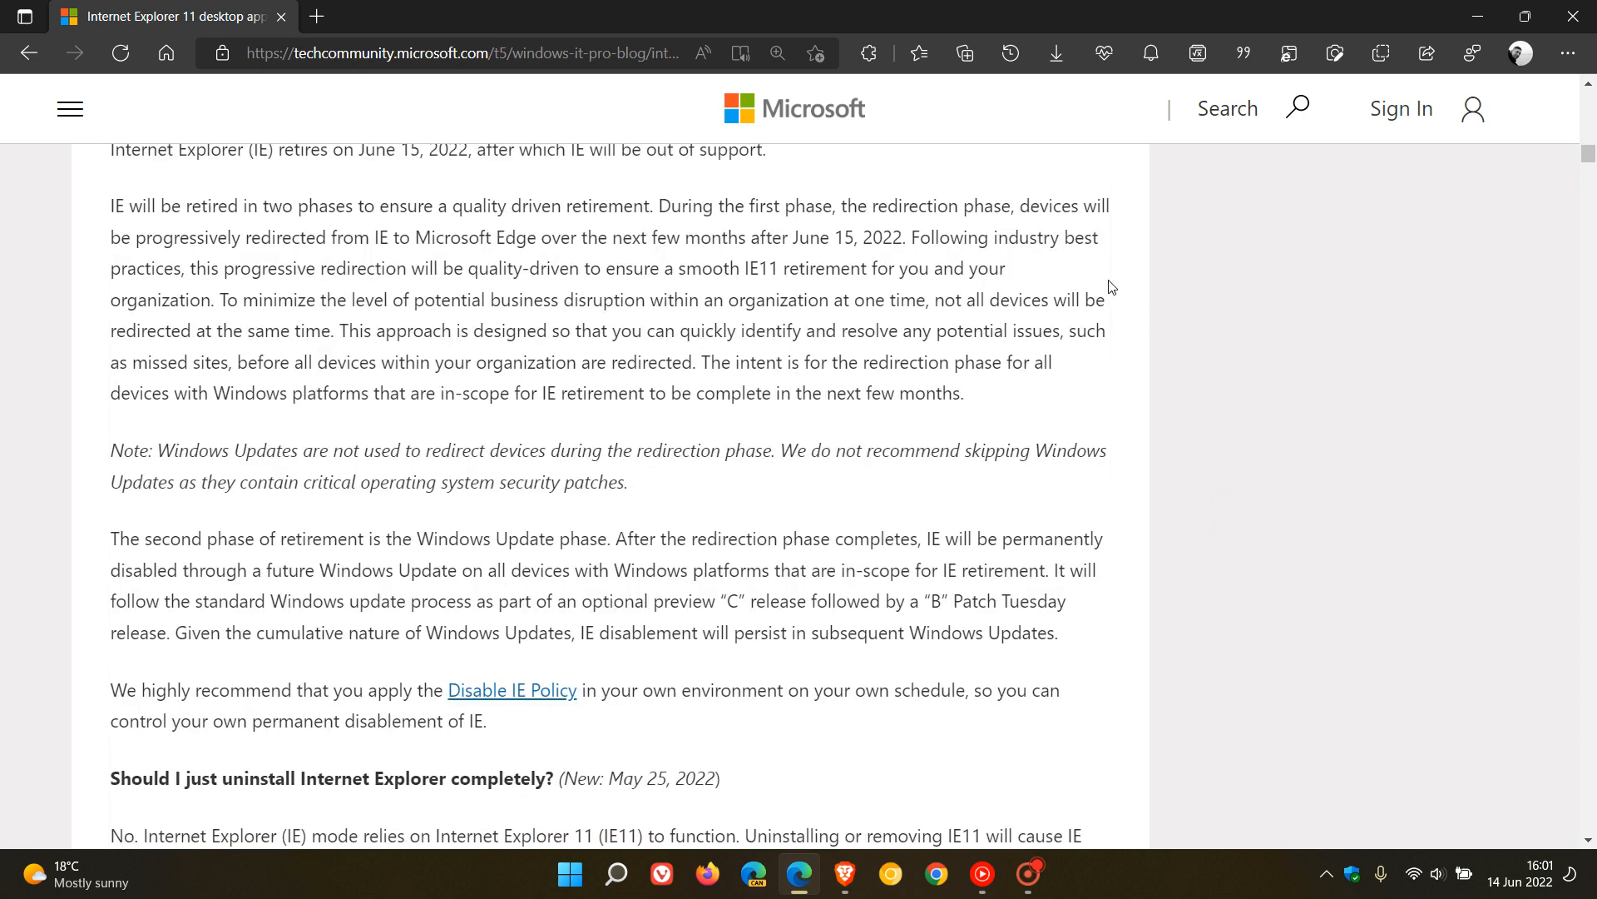
pyautogui.moveTo(1117, 272)
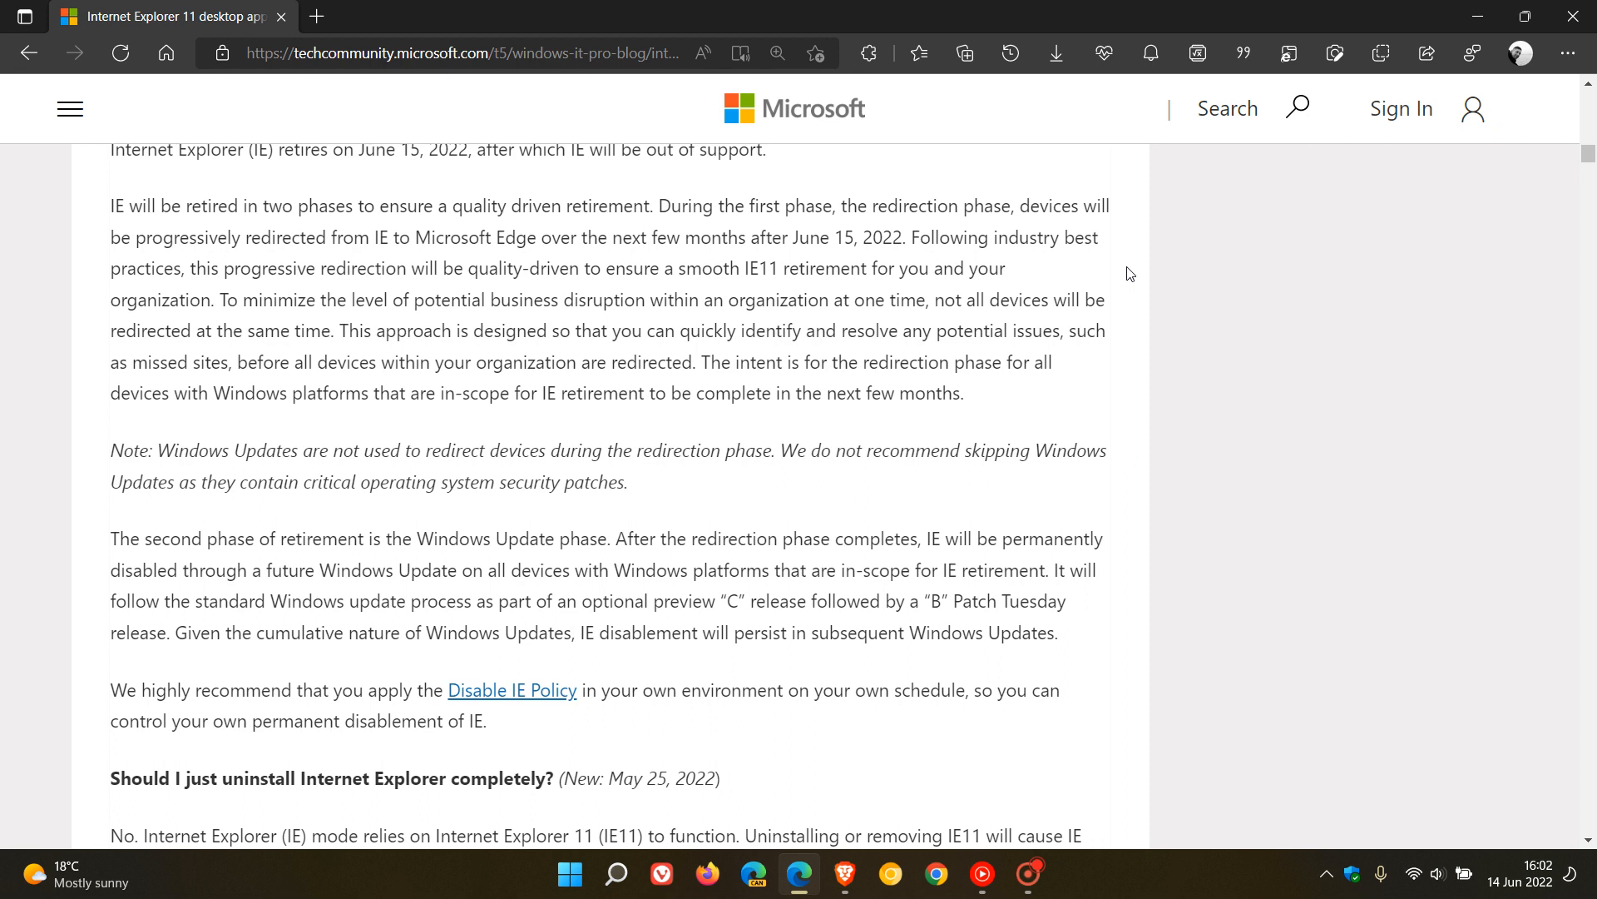
pyautogui.moveTo(1205, 534)
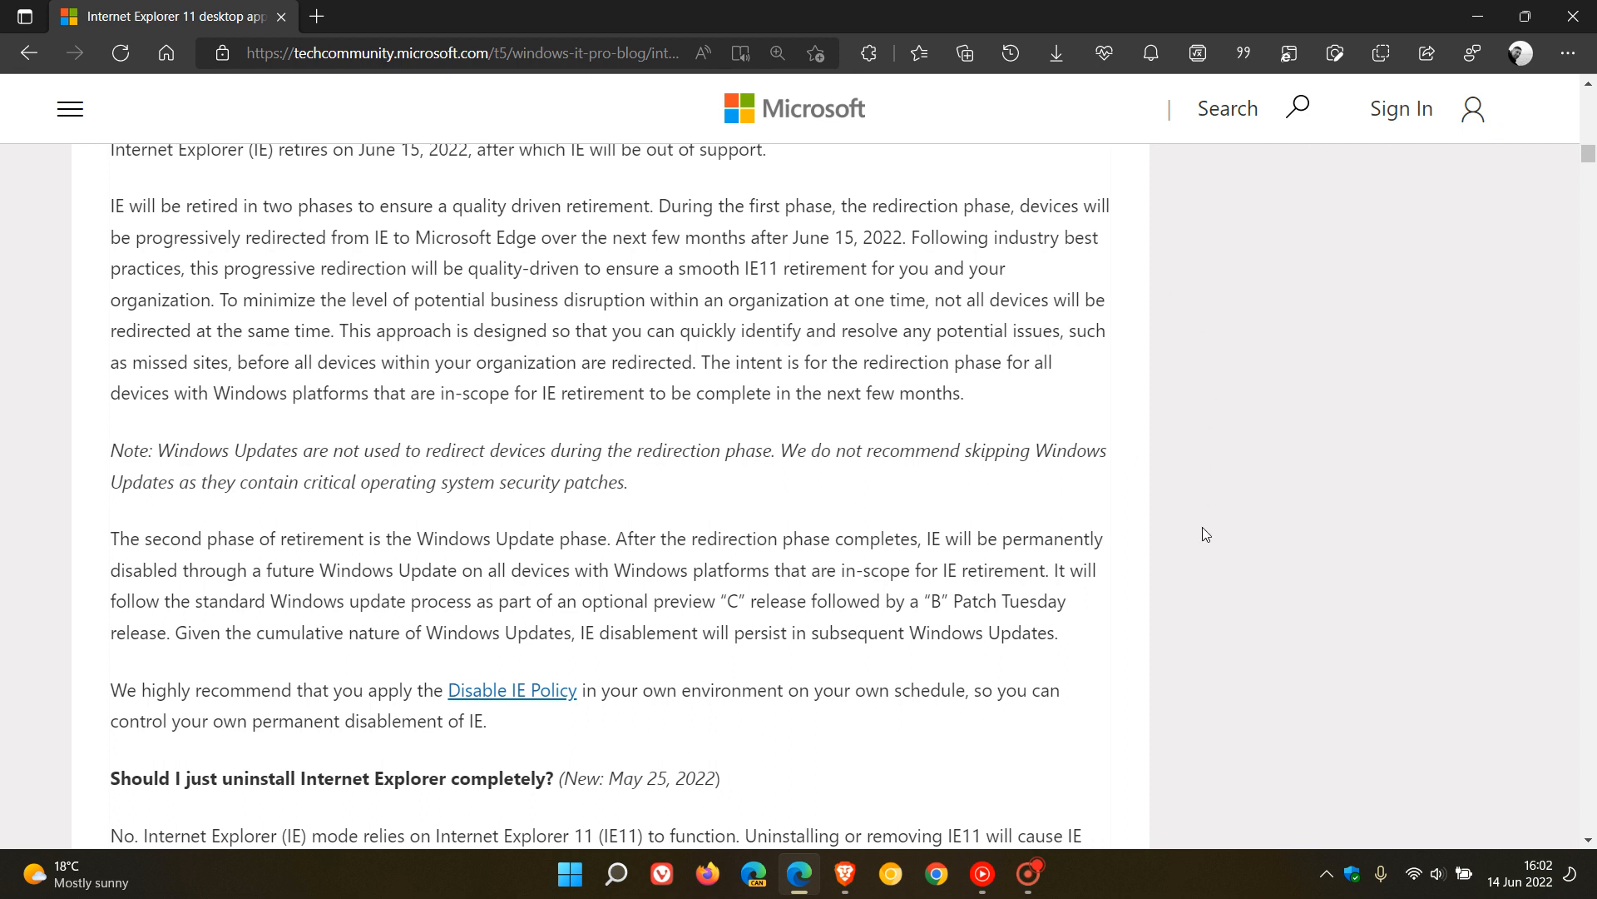
pyautogui.moveTo(1164, 590)
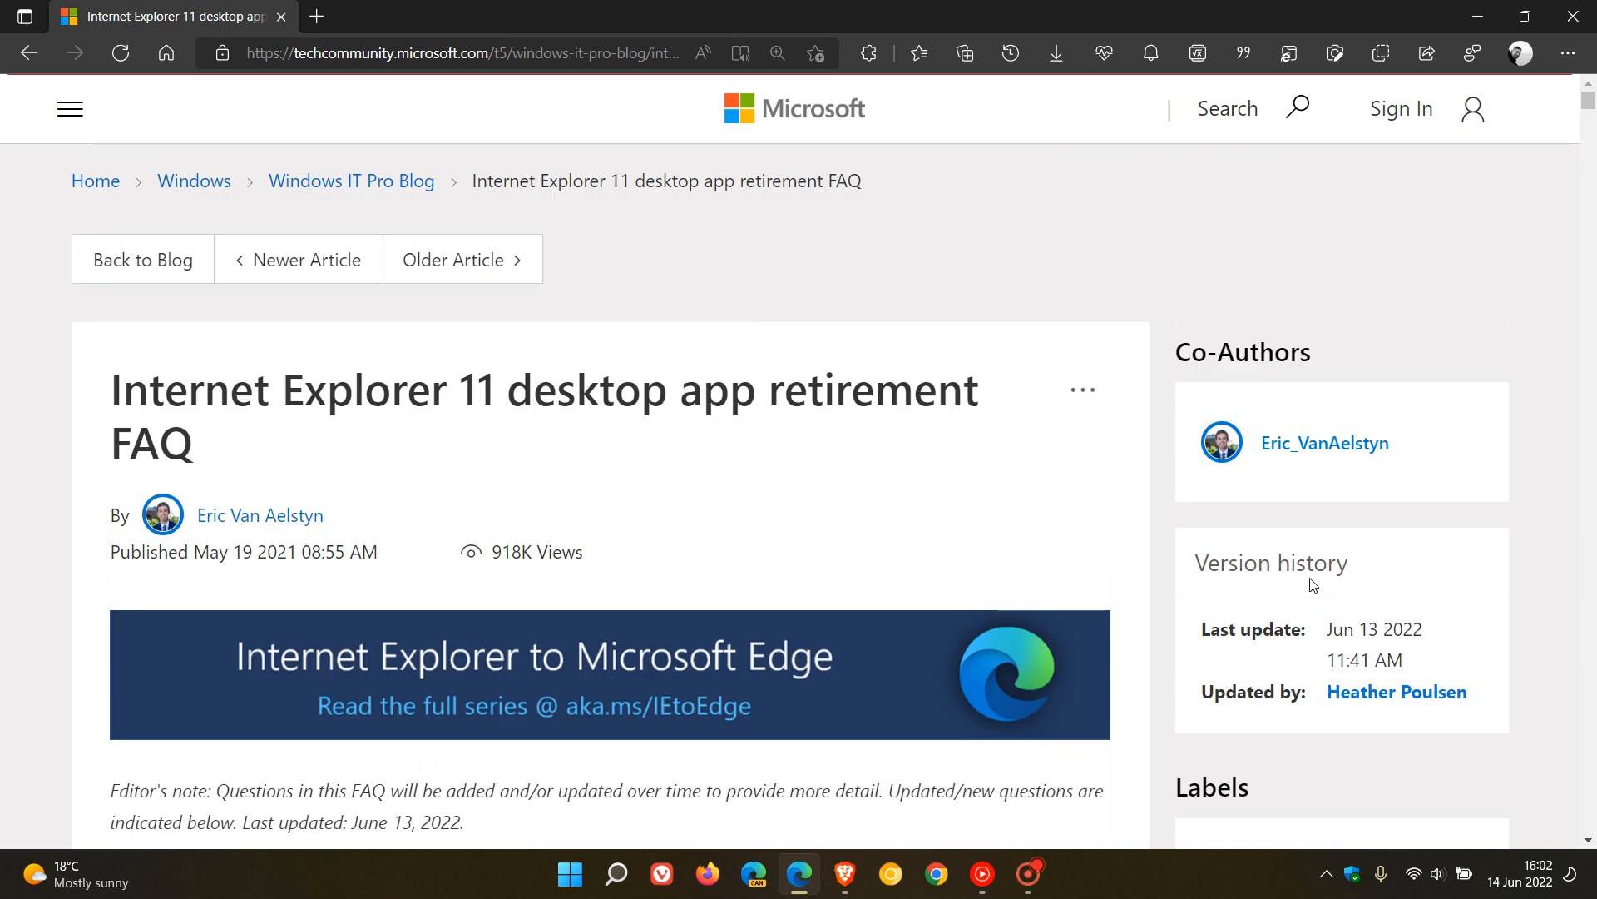
pyautogui.moveTo(1406, 282)
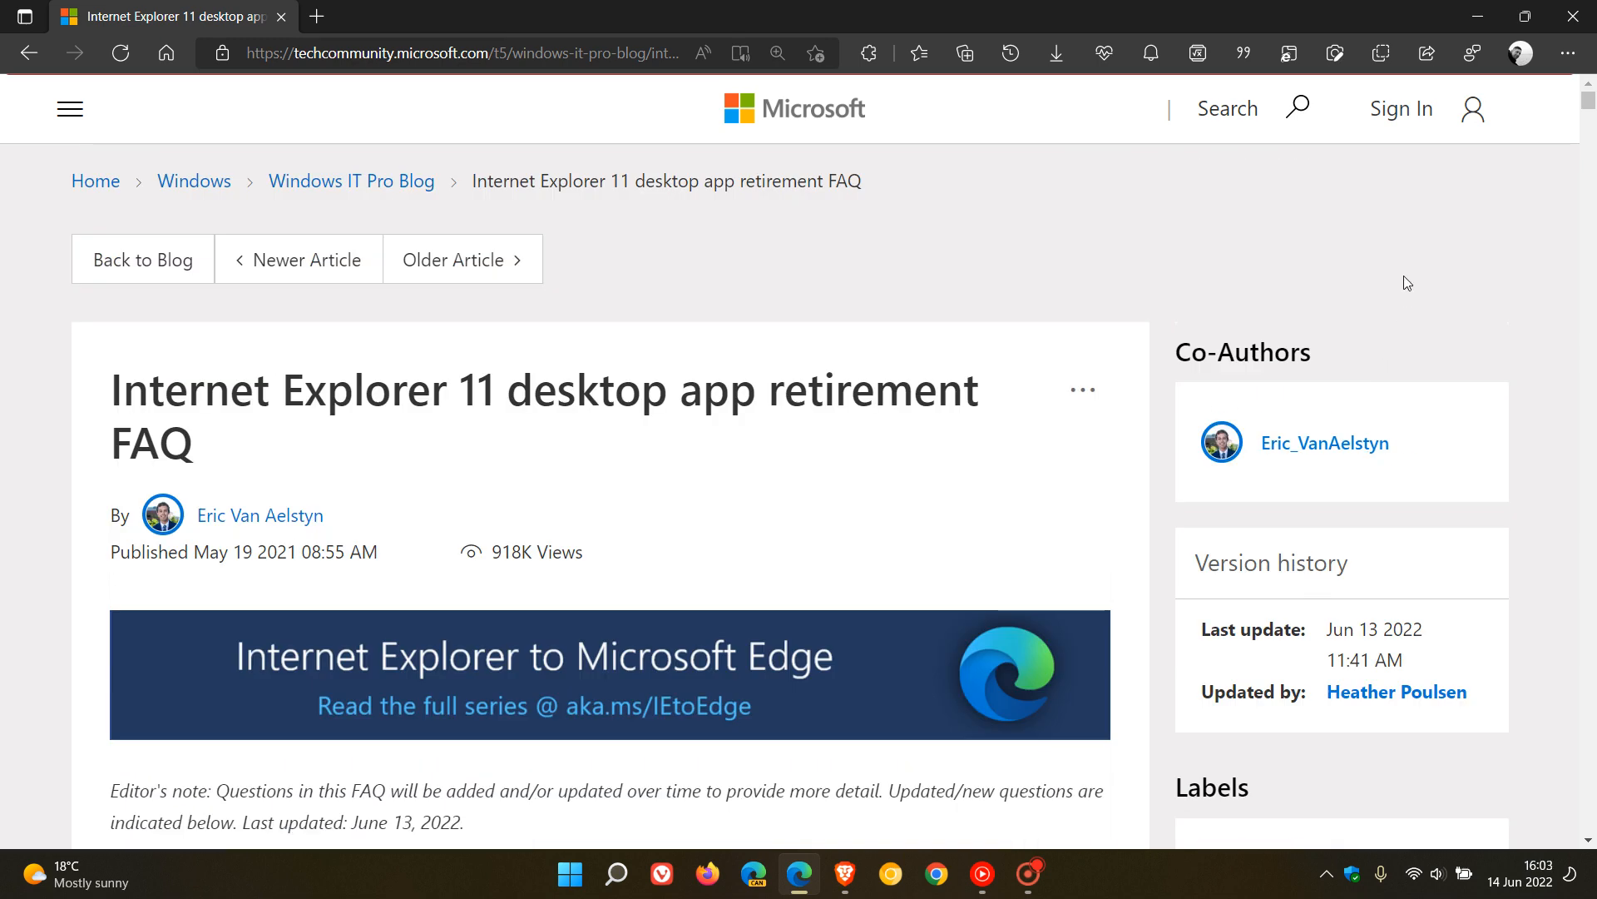
pyautogui.moveTo(1425, 259)
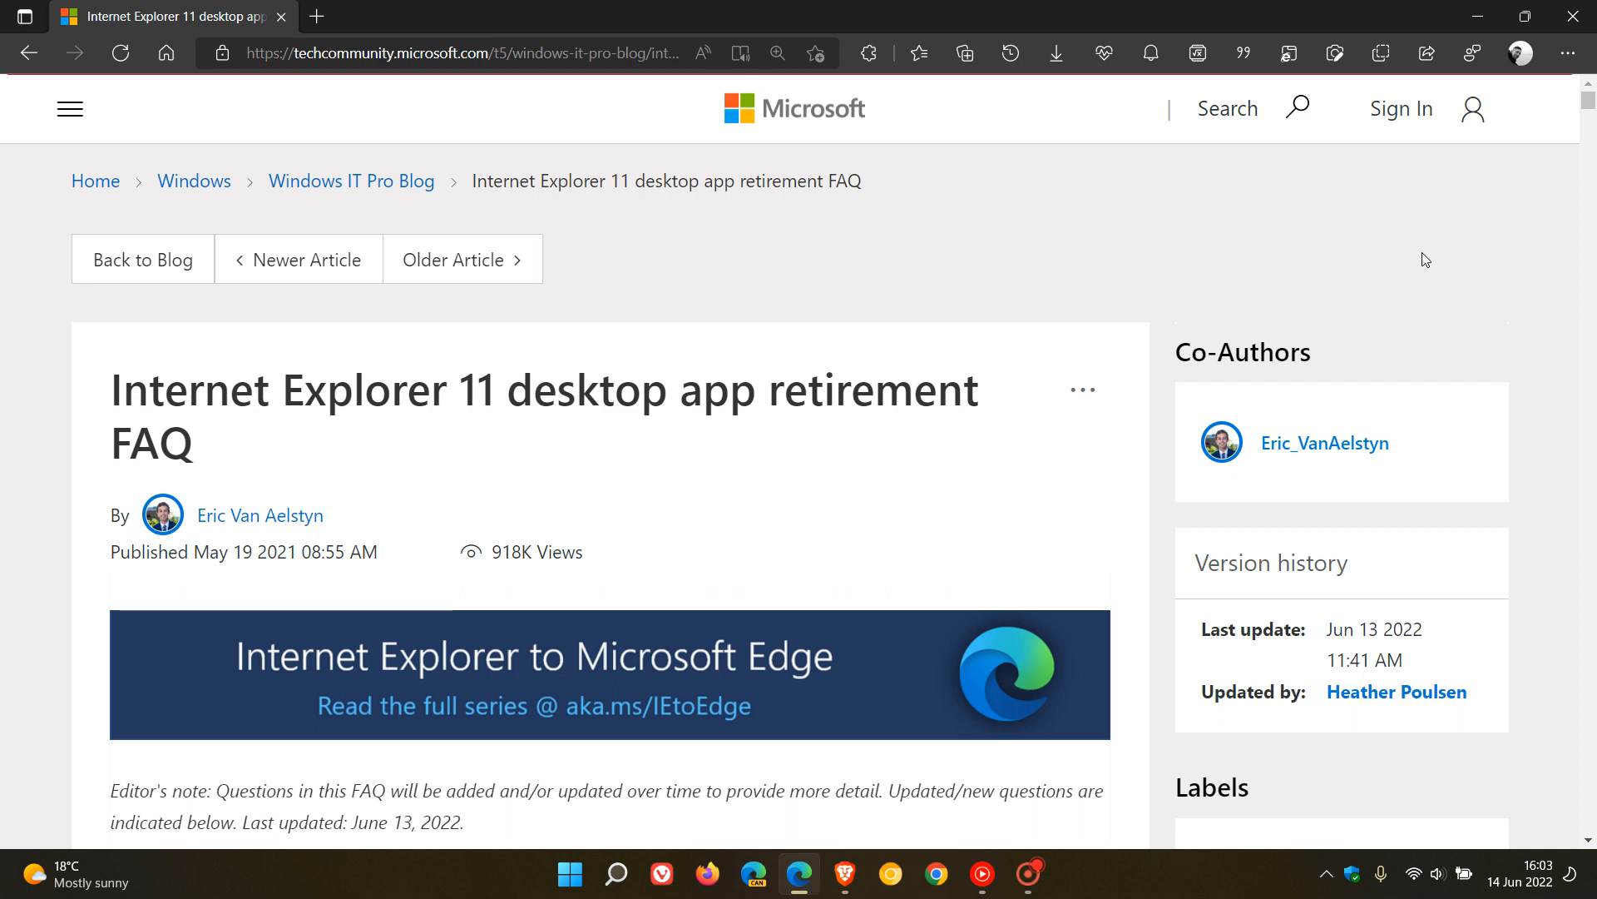
pyautogui.moveTo(1453, 221)
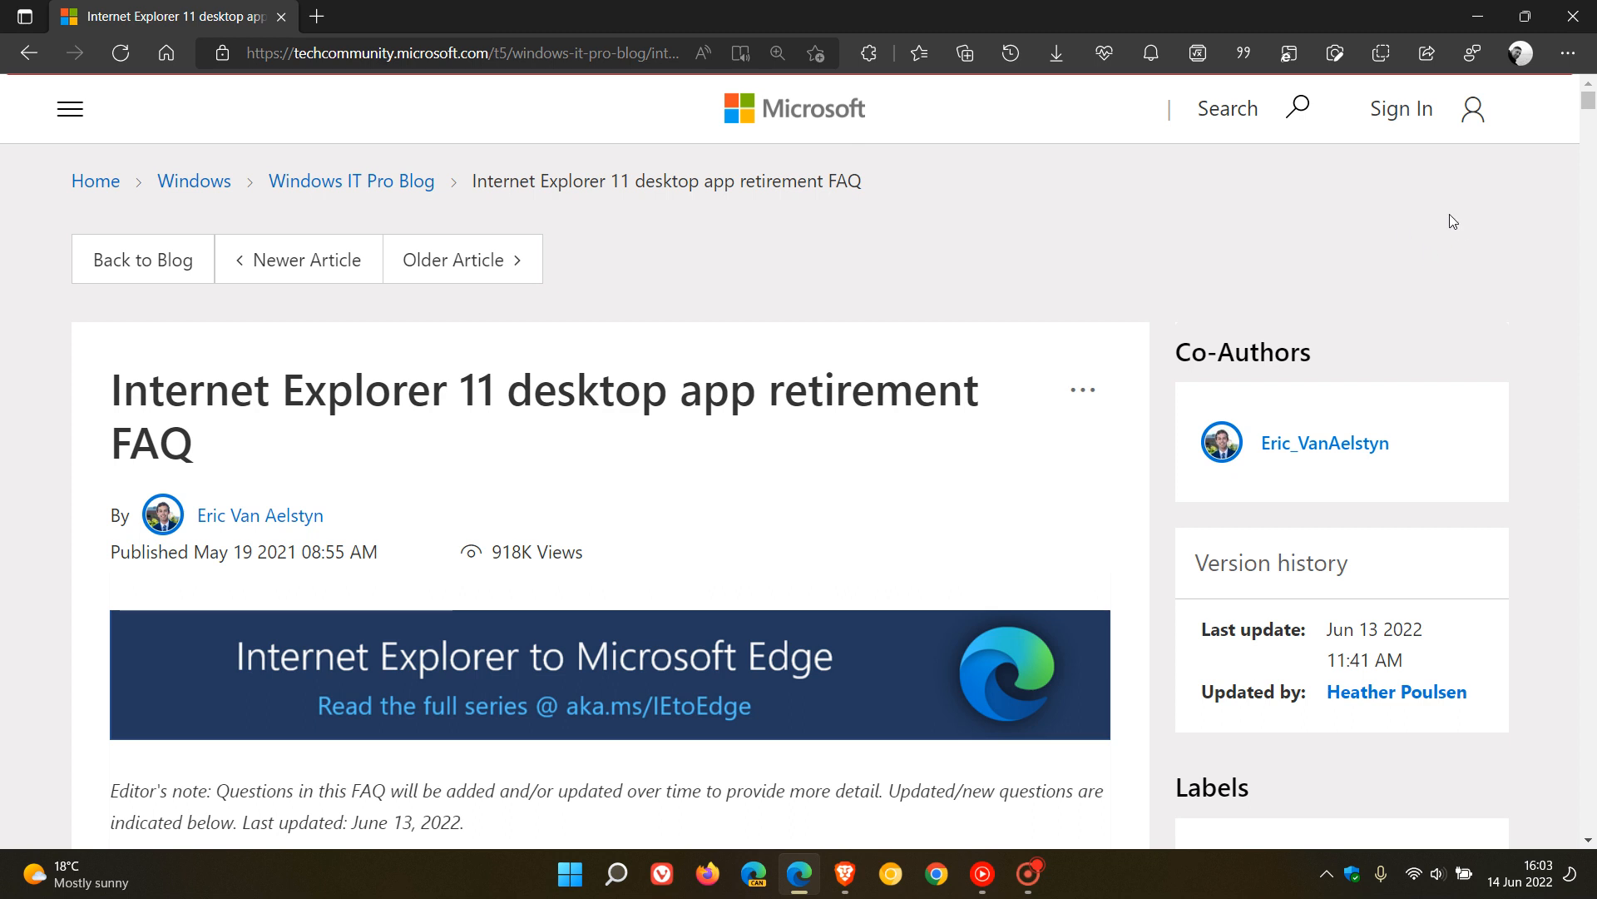
pyautogui.moveTo(1466, 149)
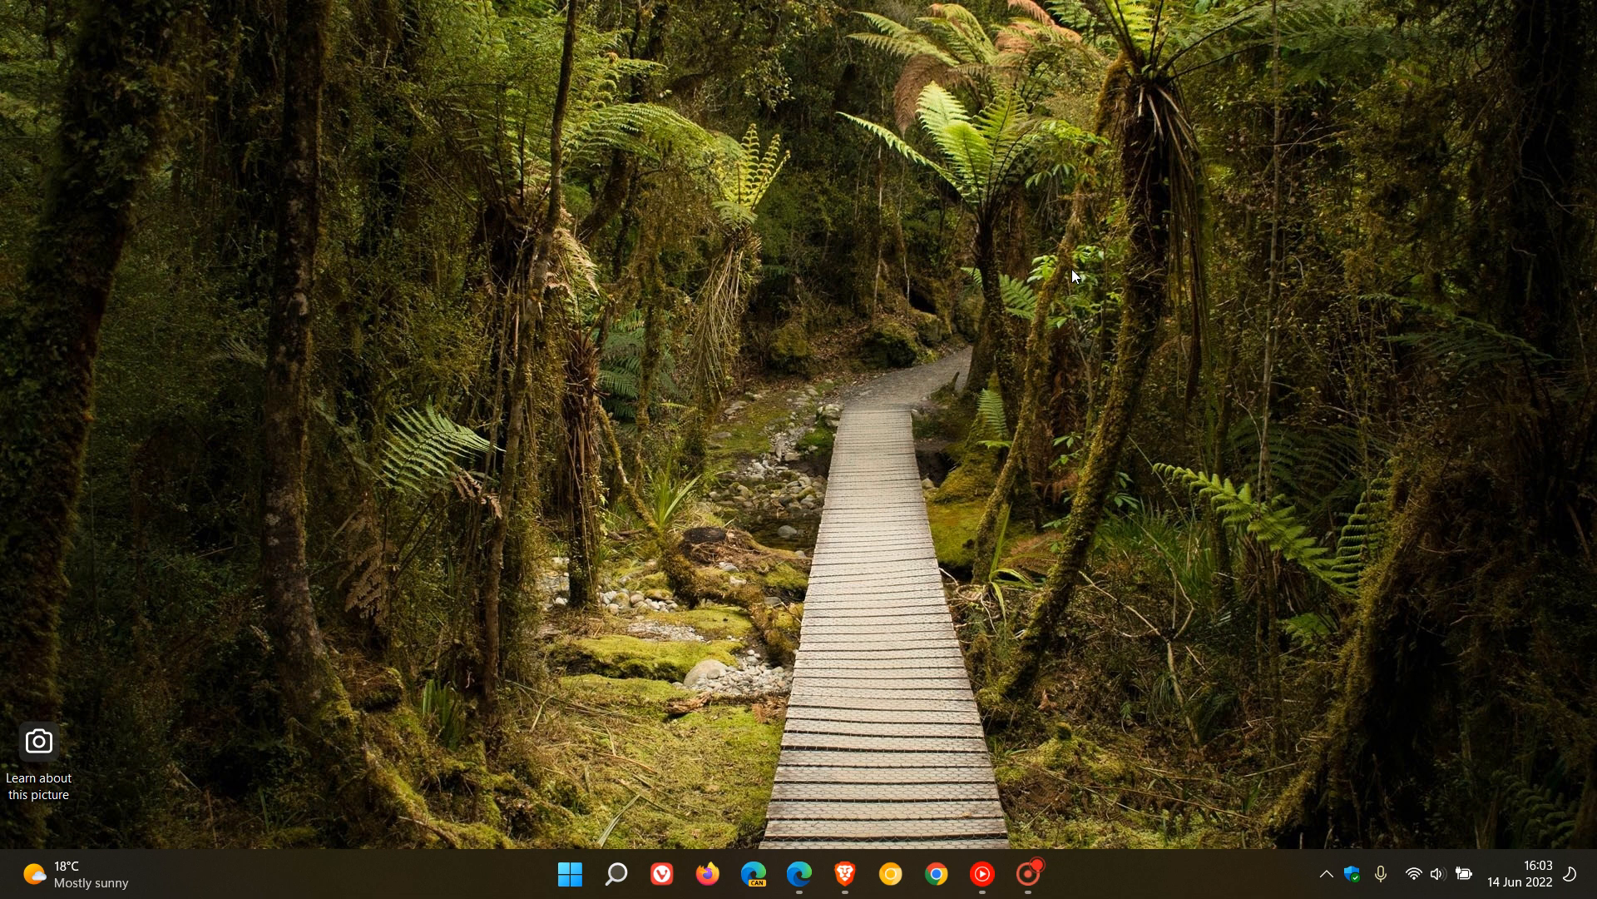
pyautogui.moveTo(1525, 859)
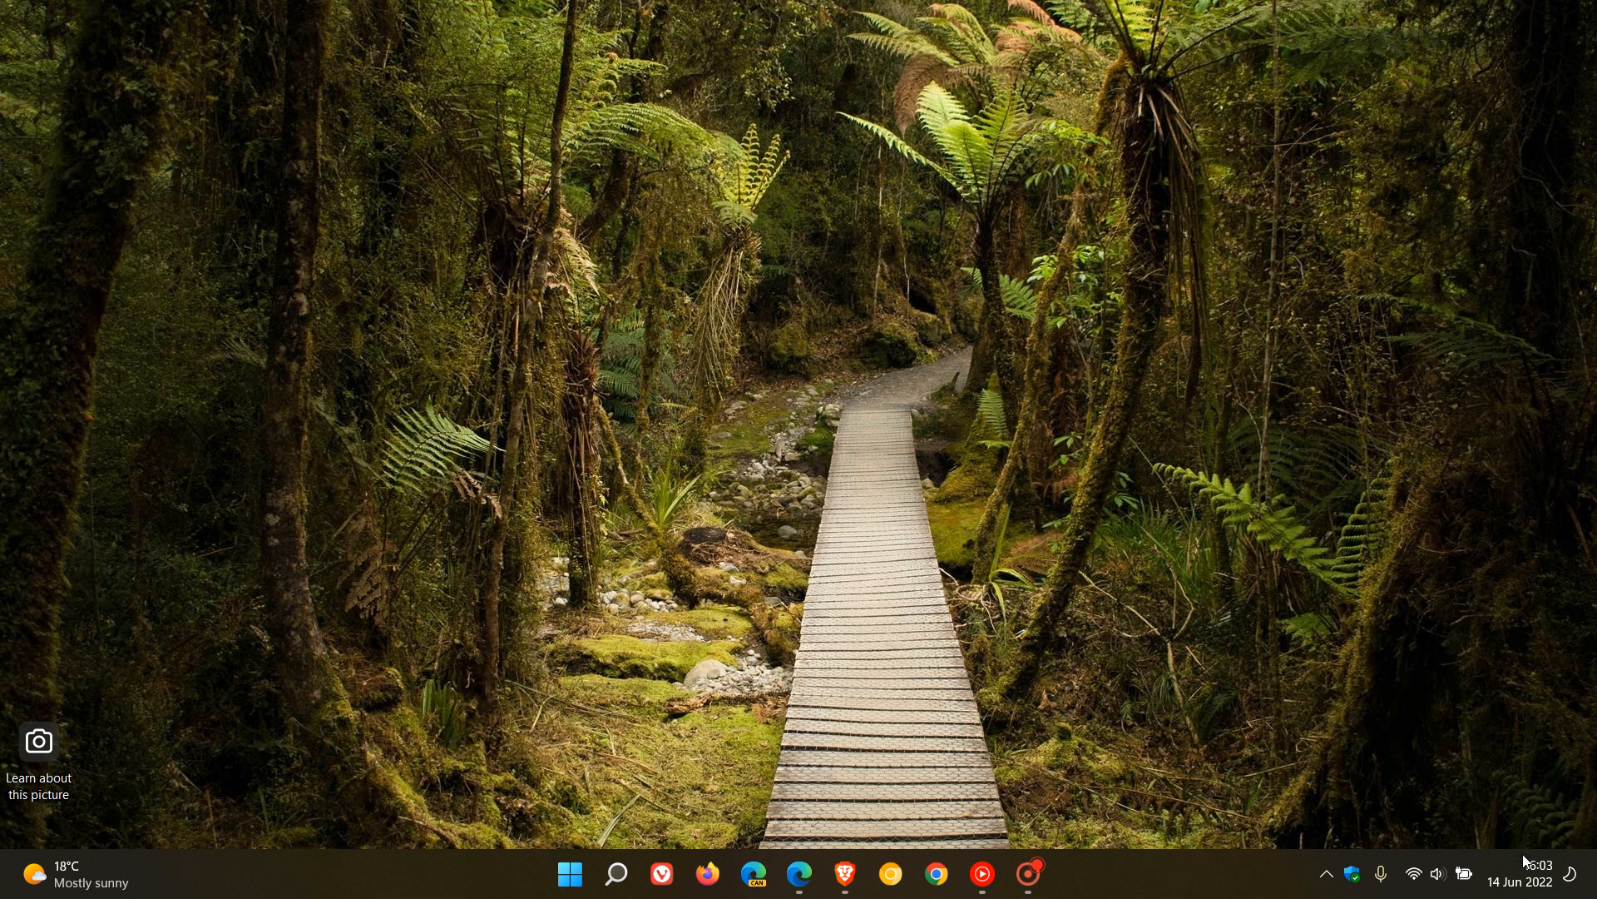
pyautogui.moveTo(1076, 329)
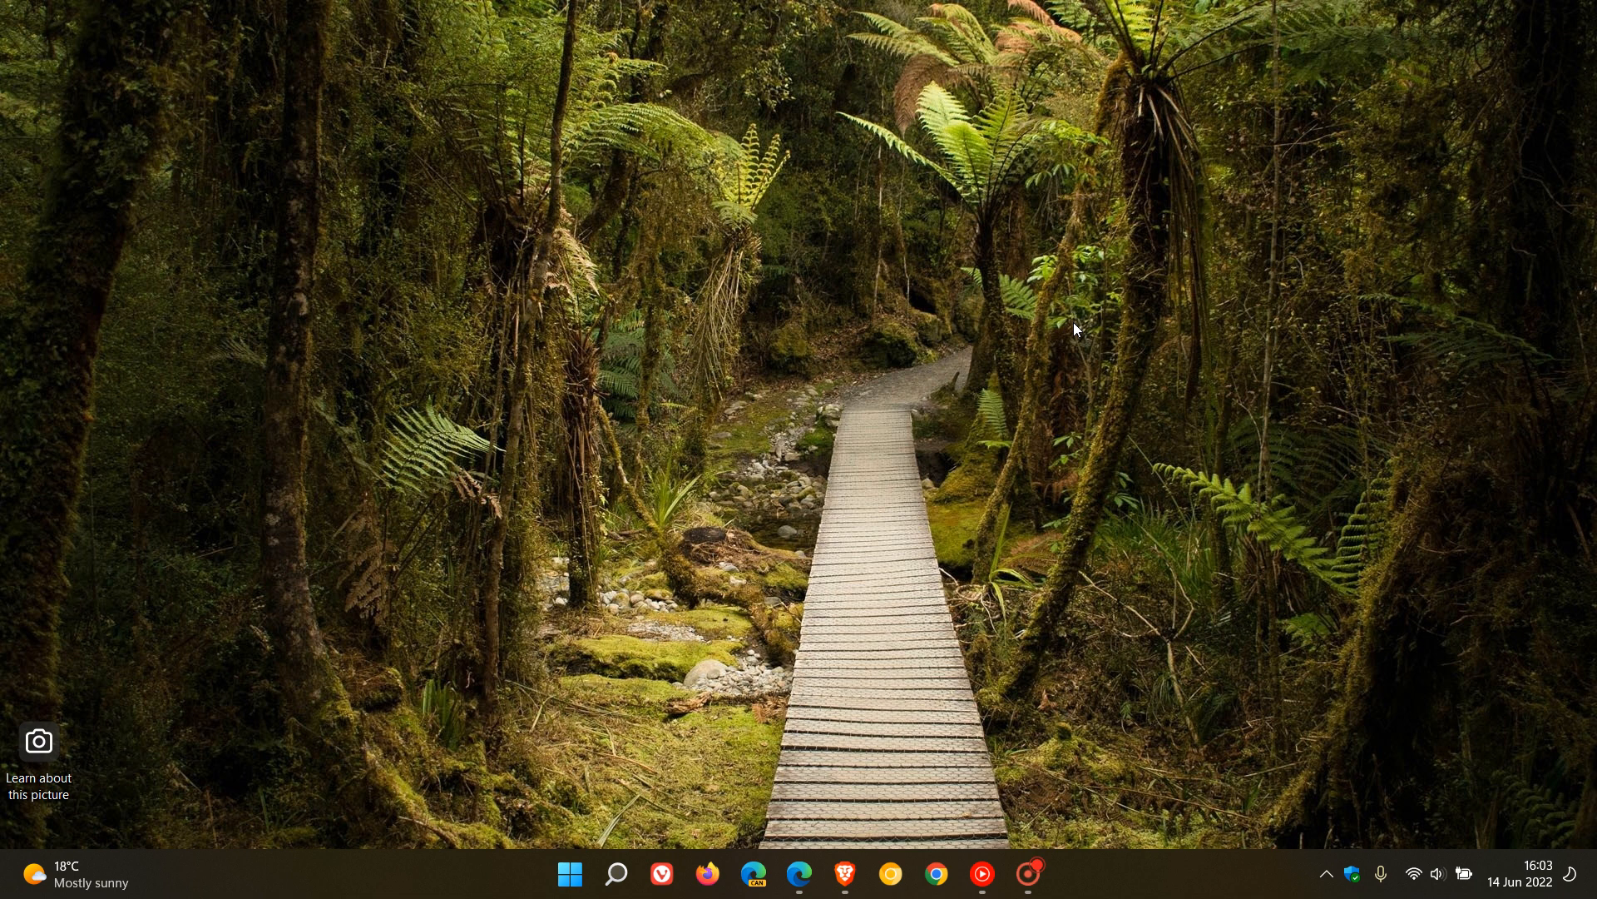
pyautogui.moveTo(1105, 298)
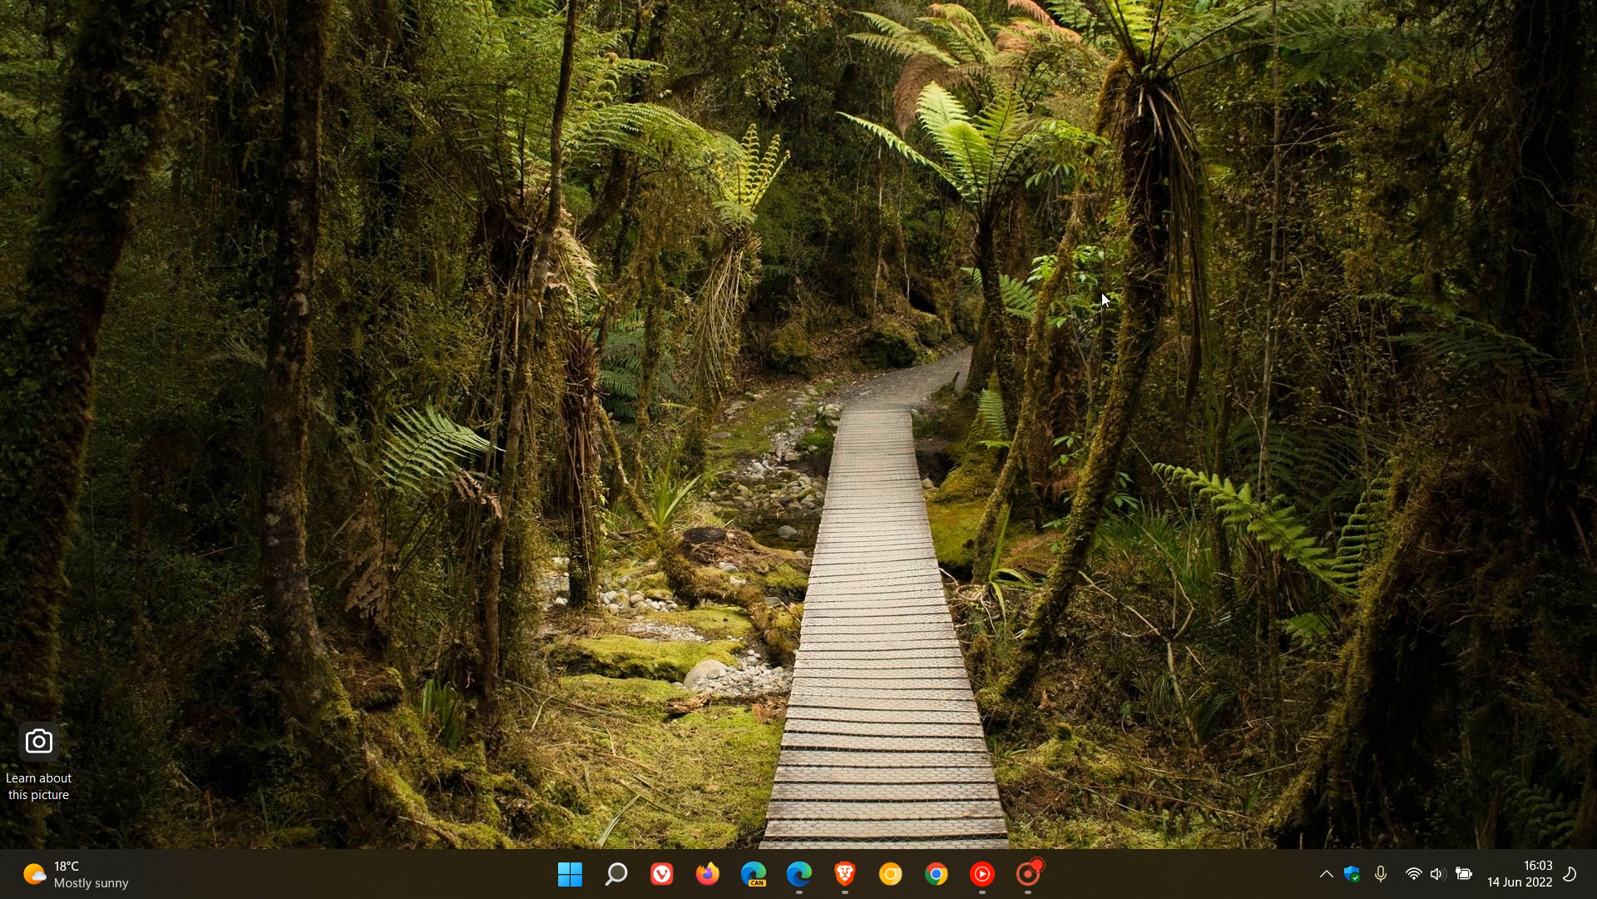
pyautogui.moveTo(1363, 601)
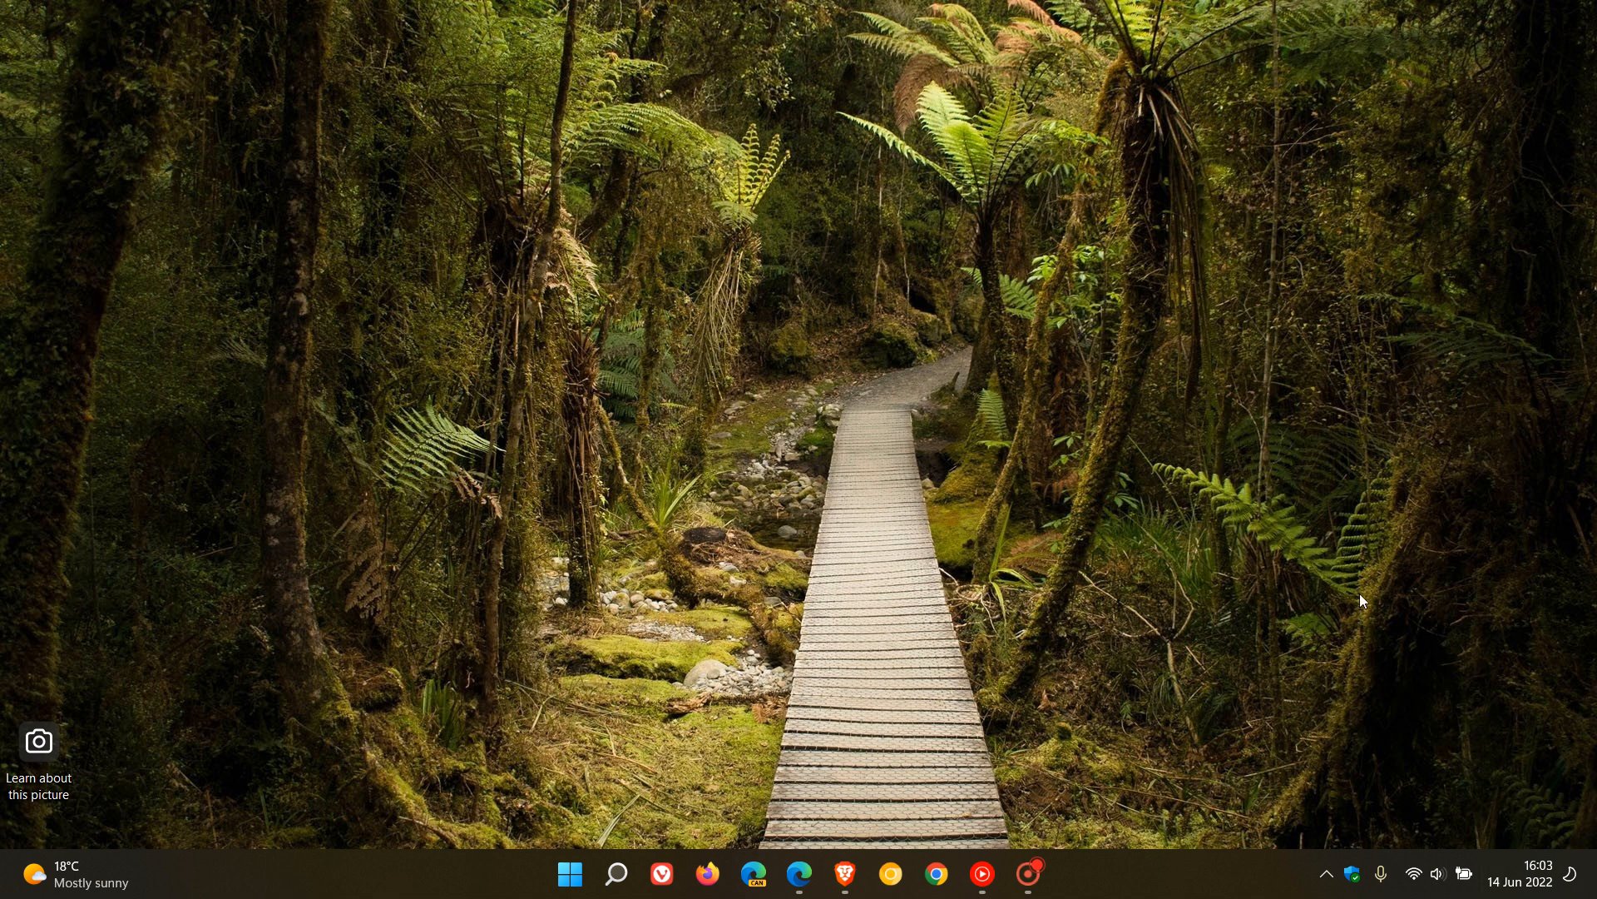
pyautogui.moveTo(1021, 380)
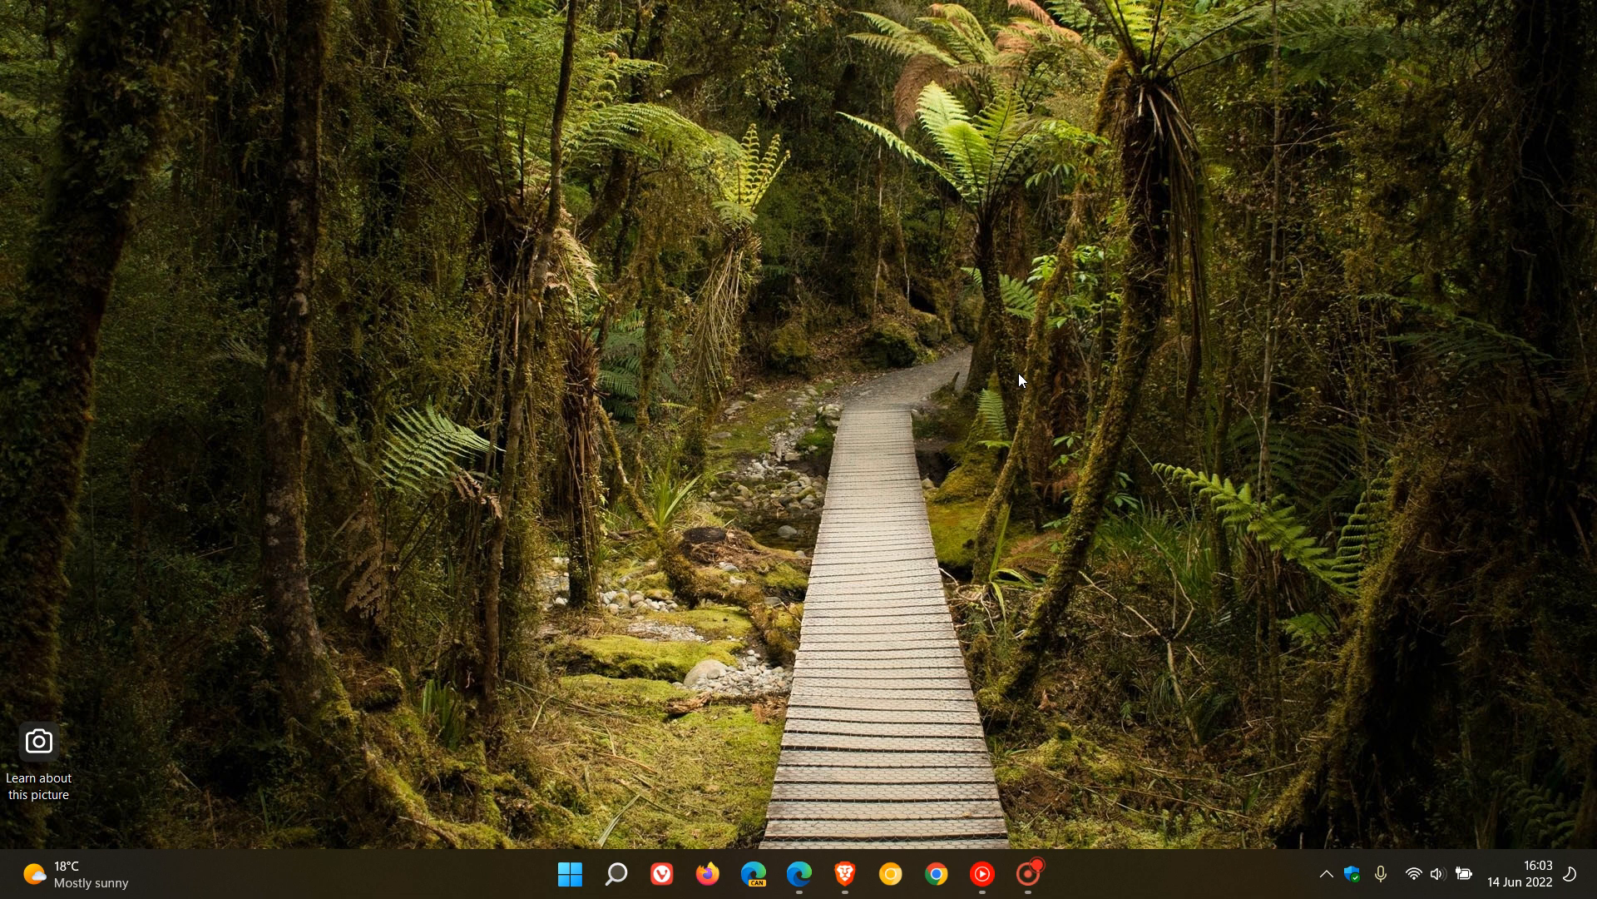